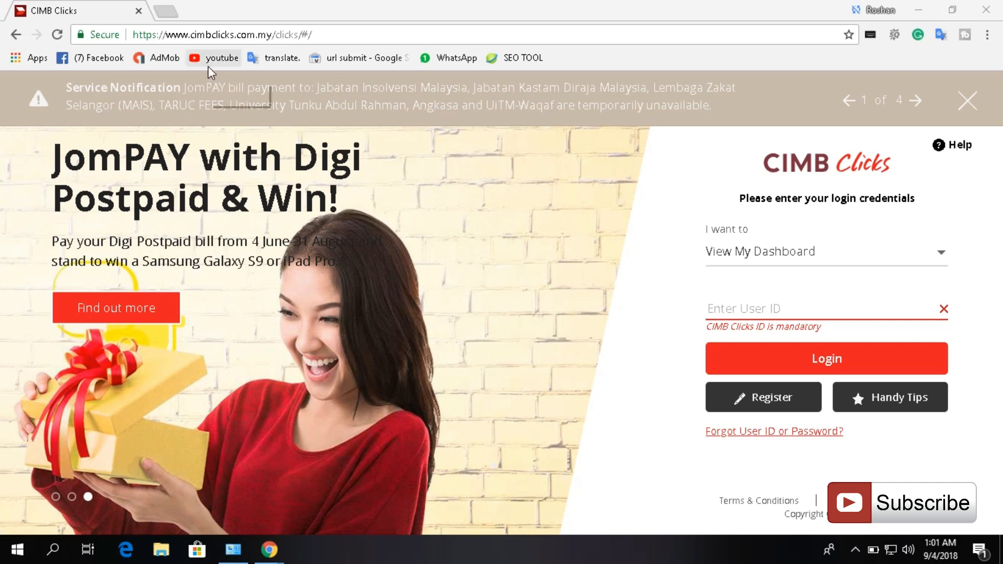
{"action": "mouse_move", "coordinate": [359, 60]}
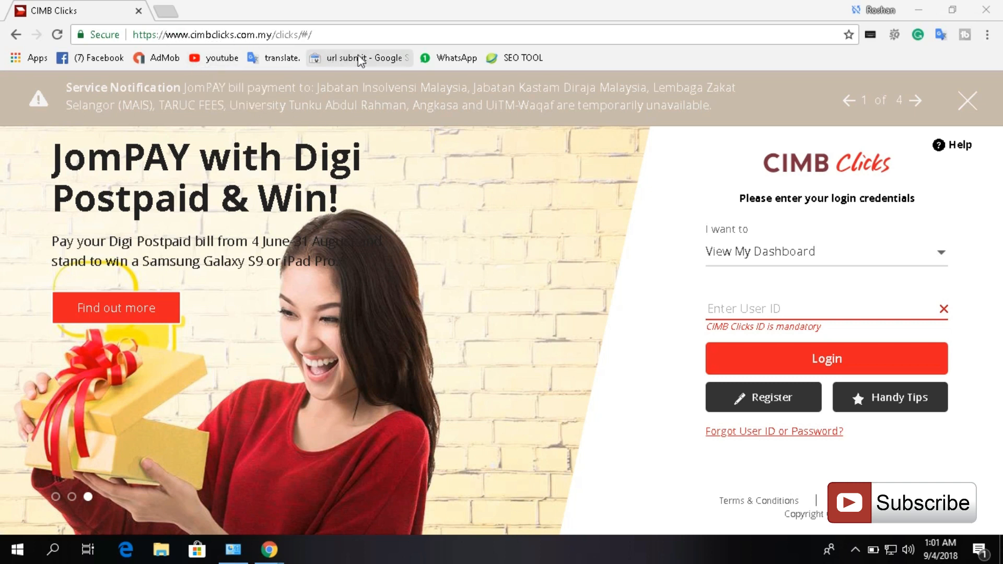
{"action": "mouse_move", "coordinate": [296, 173]}
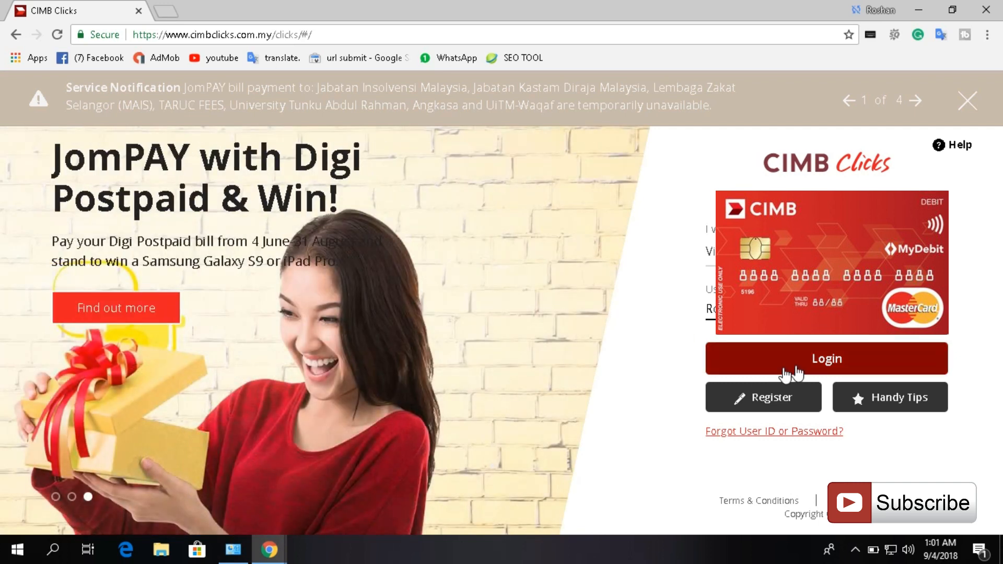
Step: Submit the user ID on the CIMB Clicks login page
{"action": "left_click", "coordinate": [827, 359]}
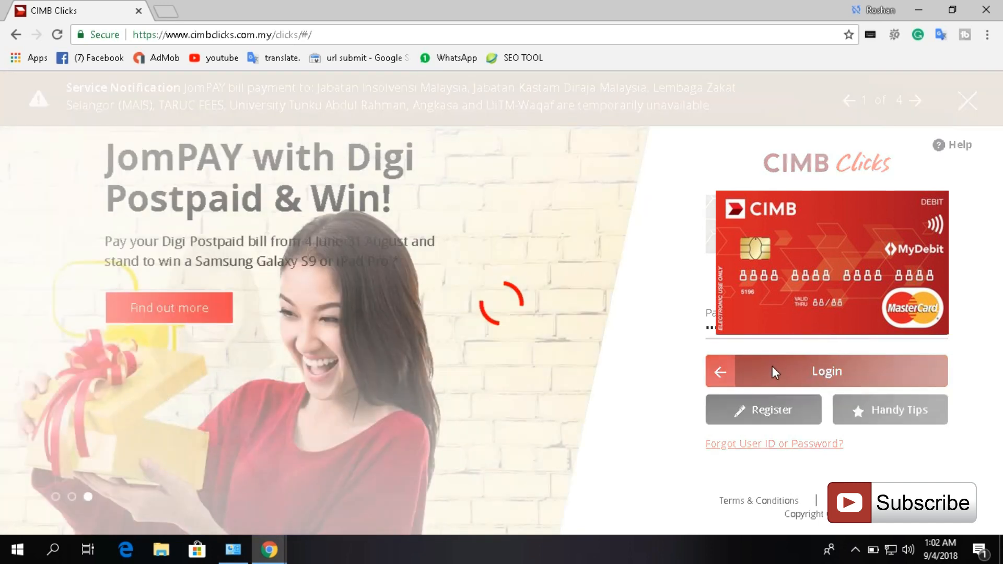
Step: Complete the login and scroll down the My Dashboard account summary
{"action": "left_click", "coordinate": [827, 371]}
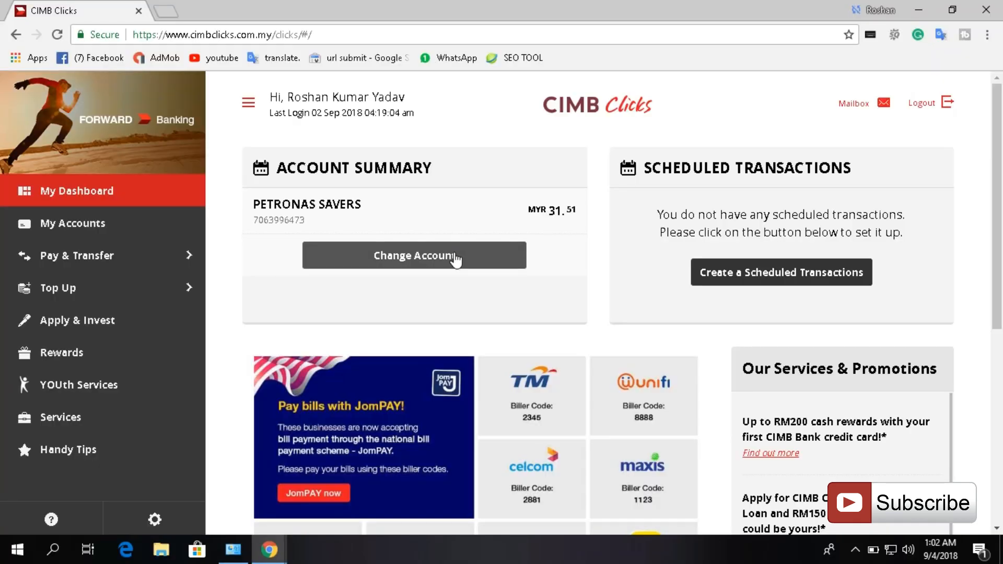
{"action": "mouse_move", "coordinate": [99, 218]}
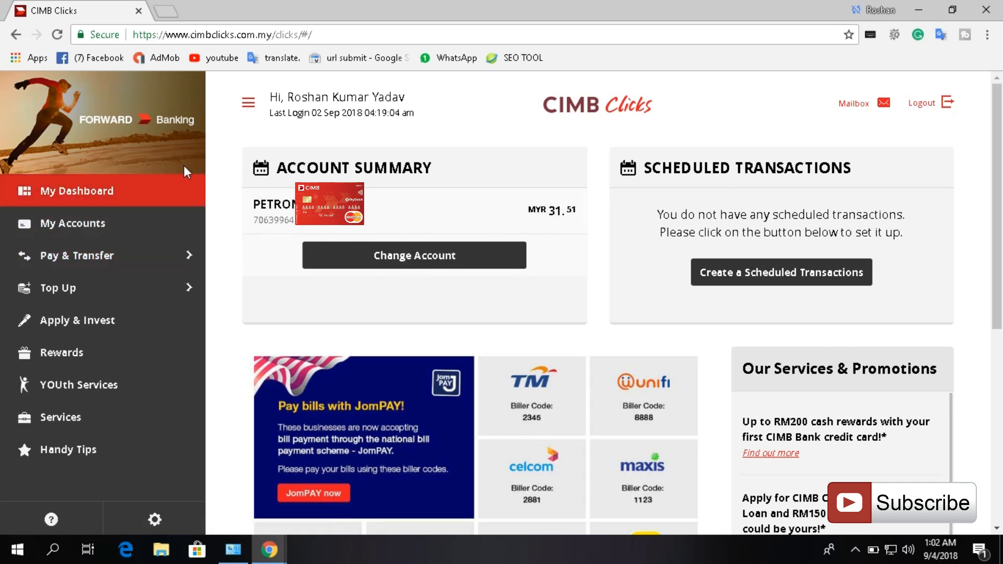
{"action": "scroll", "scroll_direction": "down", "scroll_amount": 3}
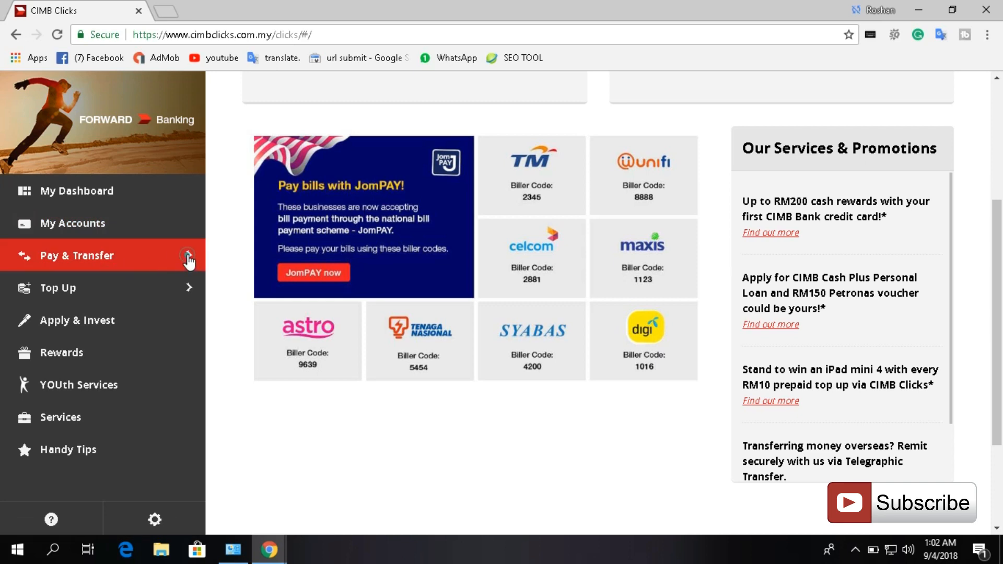
Step: Open the Pay & Transfer menu in the sidebar
{"action": "left_click", "coordinate": [77, 256]}
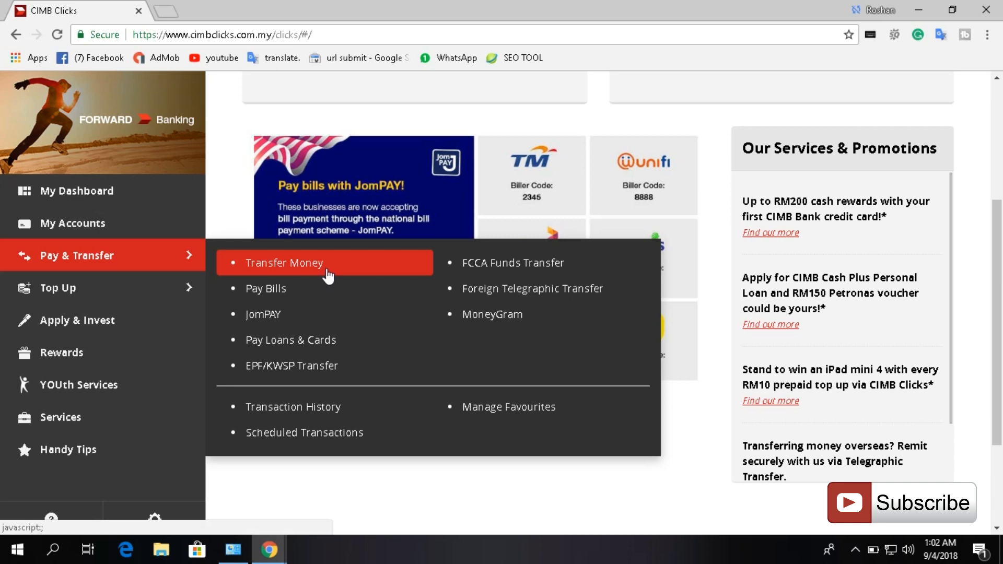
{"action": "mouse_move", "coordinate": [300, 280]}
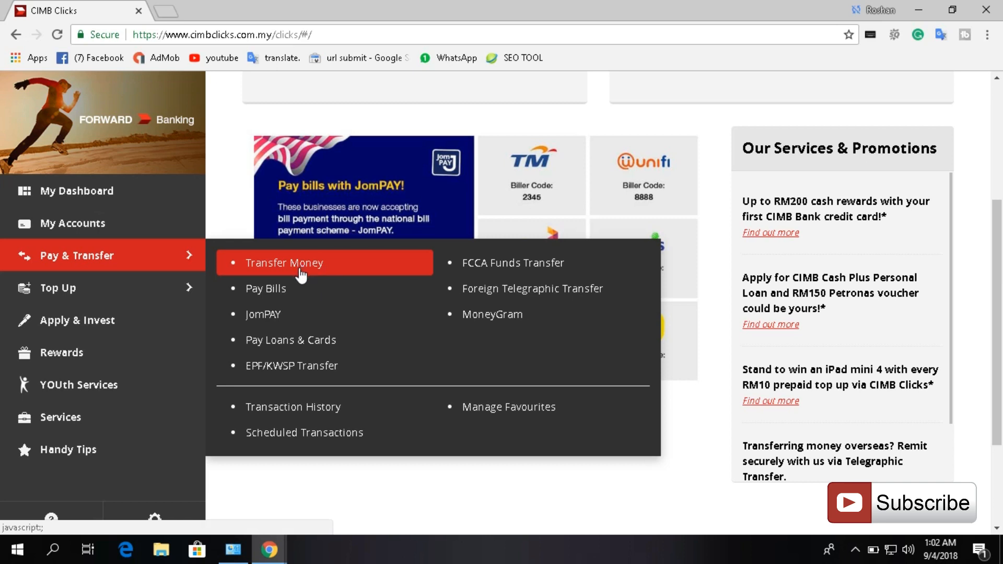
{"action": "mouse_move", "coordinate": [507, 271]}
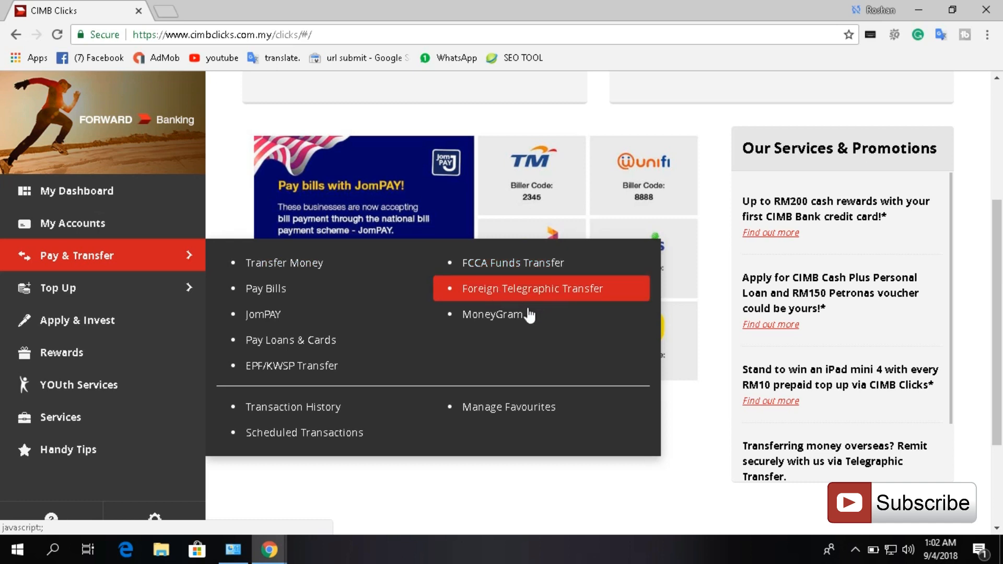
{"action": "mouse_move", "coordinate": [268, 320]}
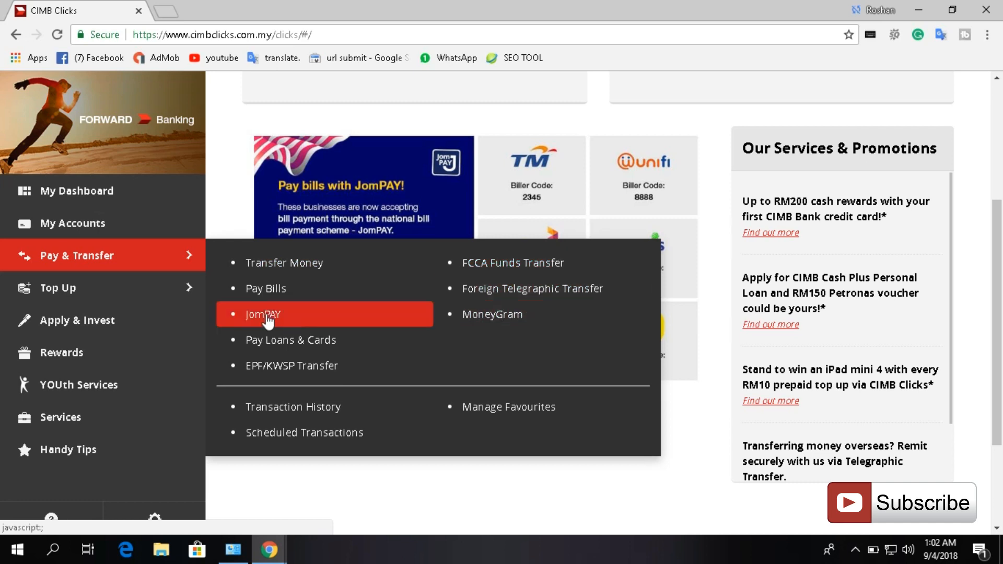
{"action": "mouse_move", "coordinate": [284, 371]}
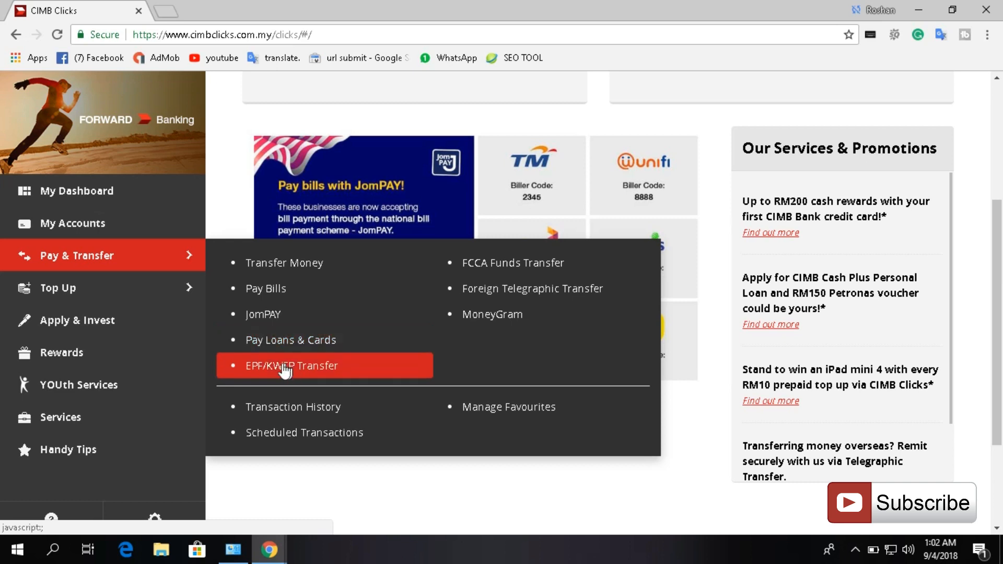
{"action": "mouse_move", "coordinate": [357, 296]}
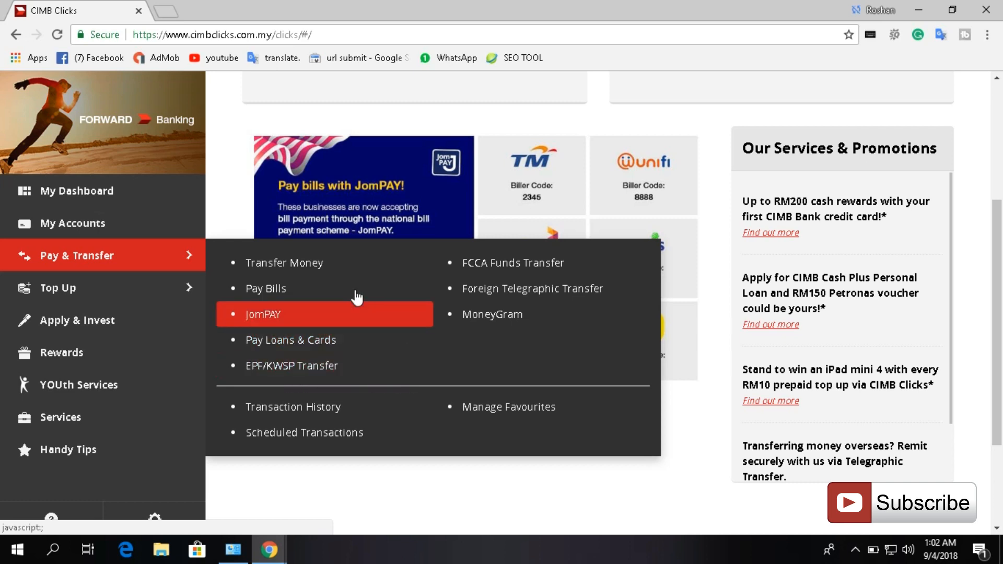
{"action": "mouse_move", "coordinate": [307, 268]}
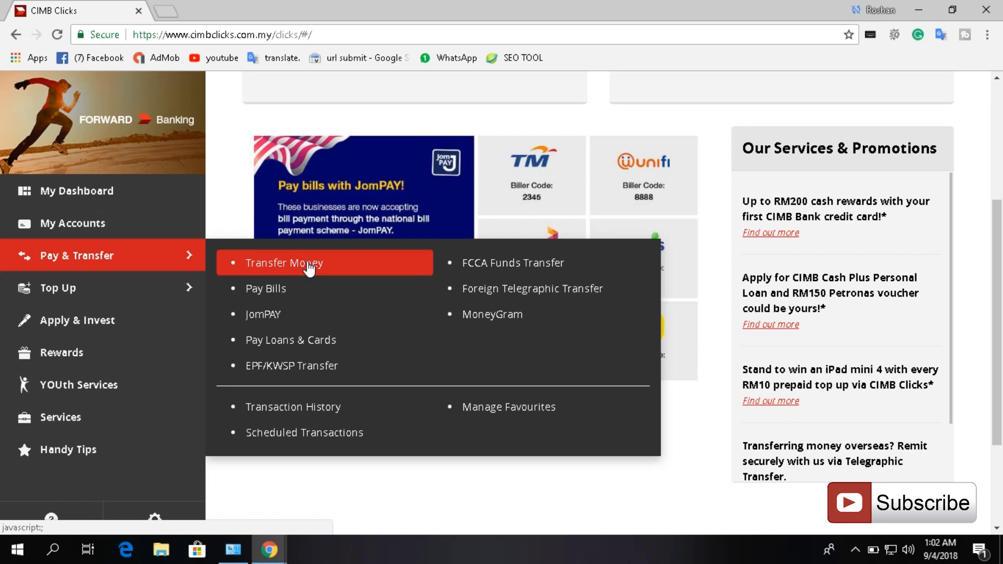
{"action": "mouse_move", "coordinate": [396, 293]}
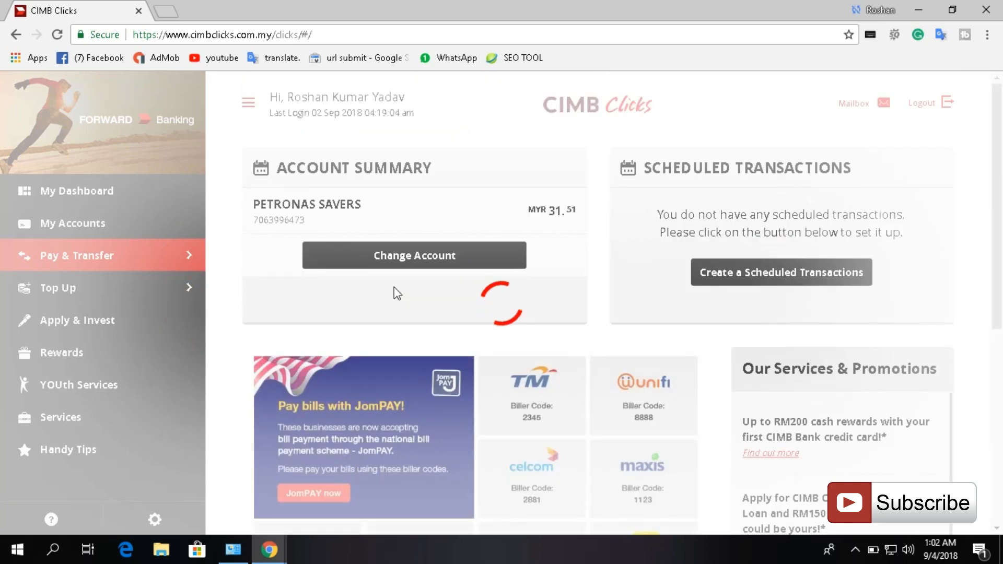
{"action": "left_click", "coordinate": [77, 255]}
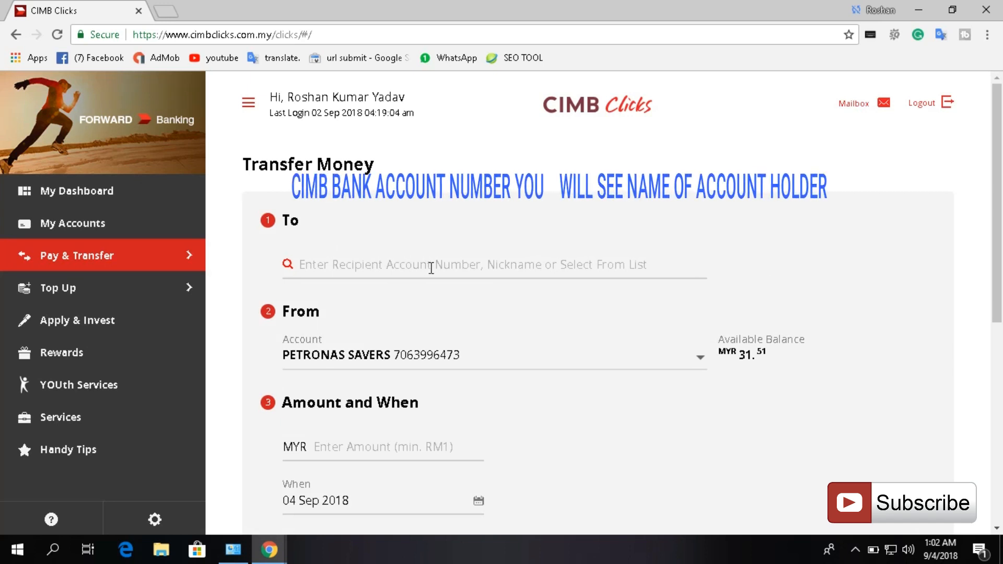
{"action": "scroll", "scroll_direction": "down", "scroll_amount": 3}
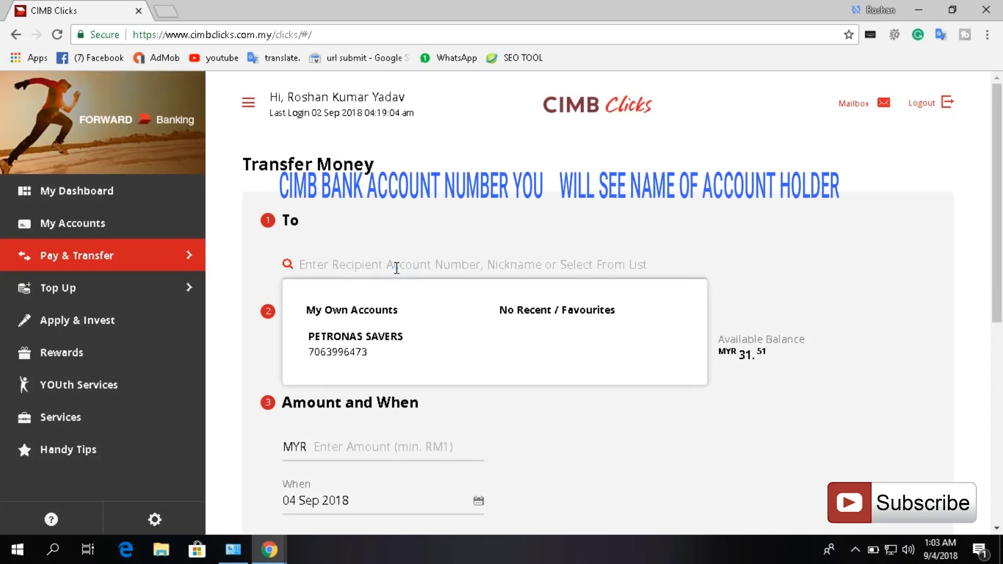
{"action": "mouse_move", "coordinate": [378, 286]}
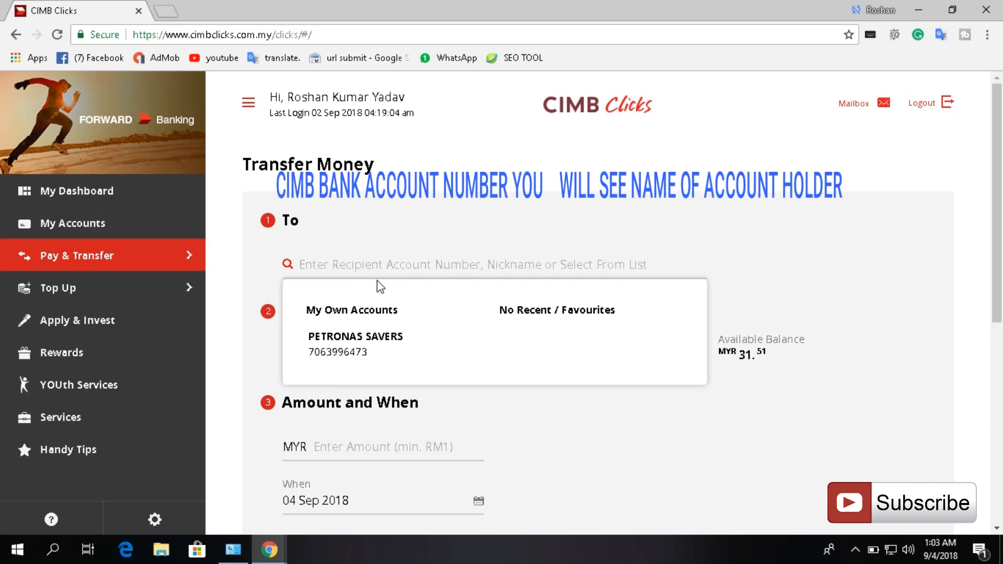
{"action": "mouse_move", "coordinate": [351, 236]}
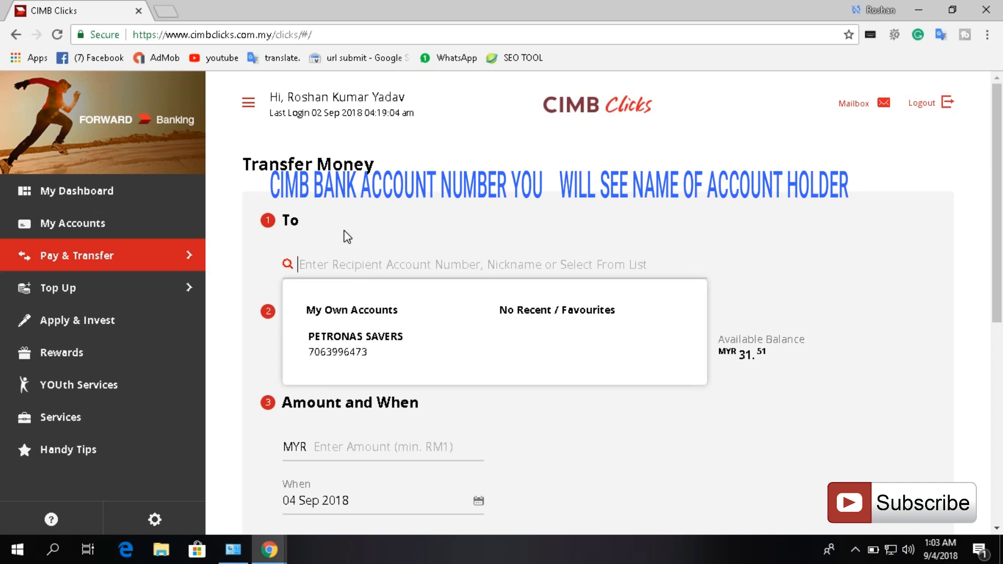
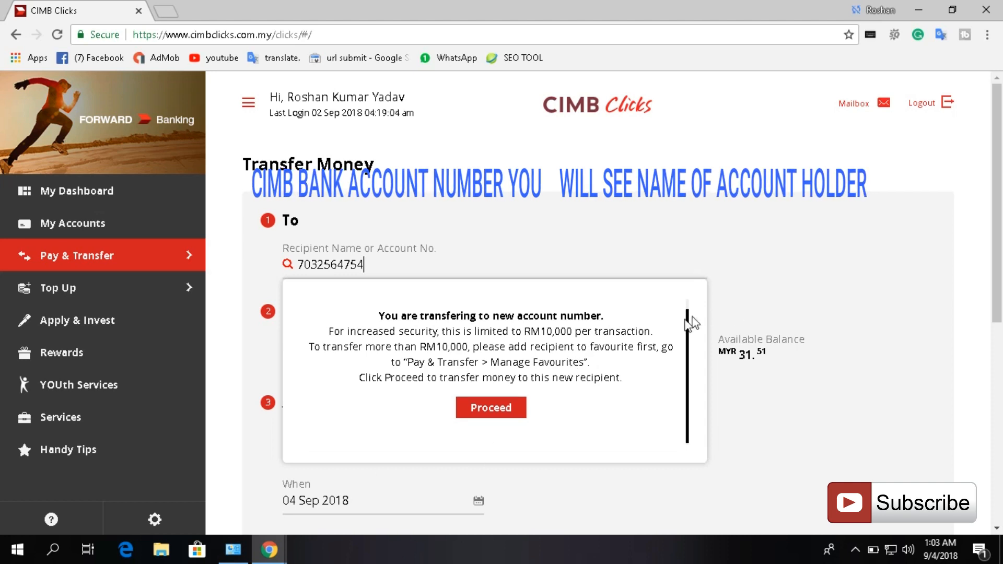
{"action": "mouse_move", "coordinate": [513, 343]}
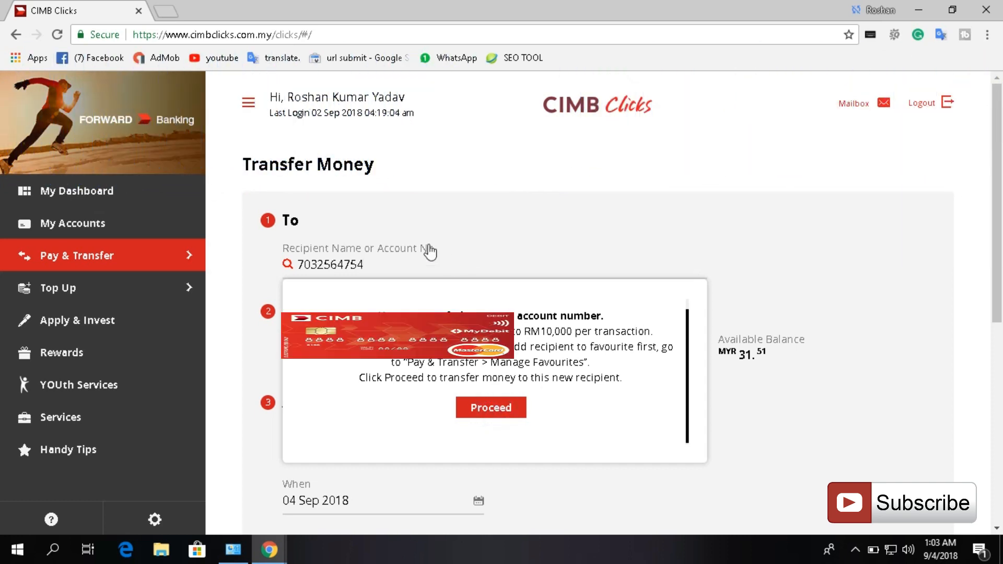
Step: Proceed past the new-recipient notice and choose Within CIMB Bank as transfer type
{"action": "left_click", "coordinate": [490, 408]}
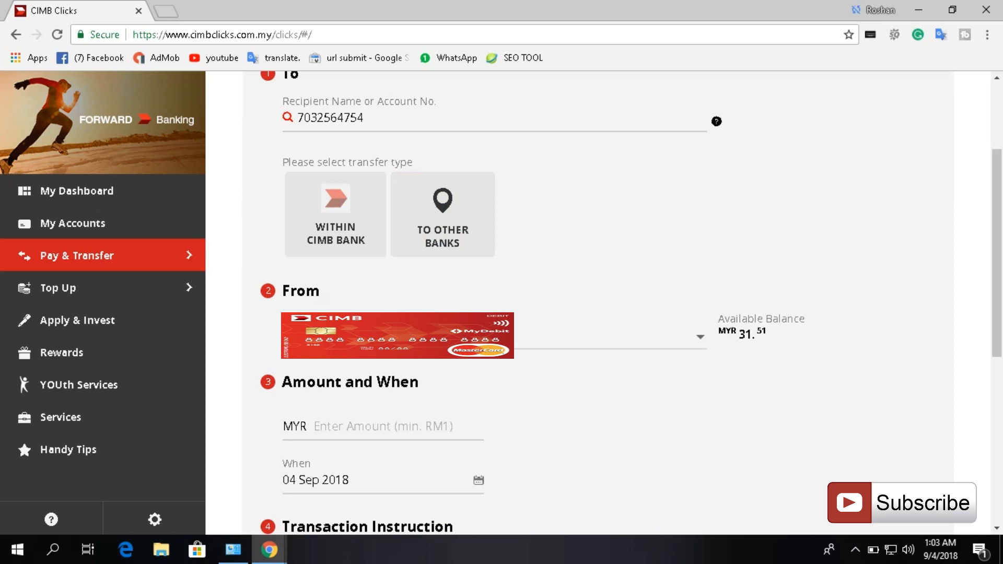
{"action": "left_click", "coordinate": [335, 215]}
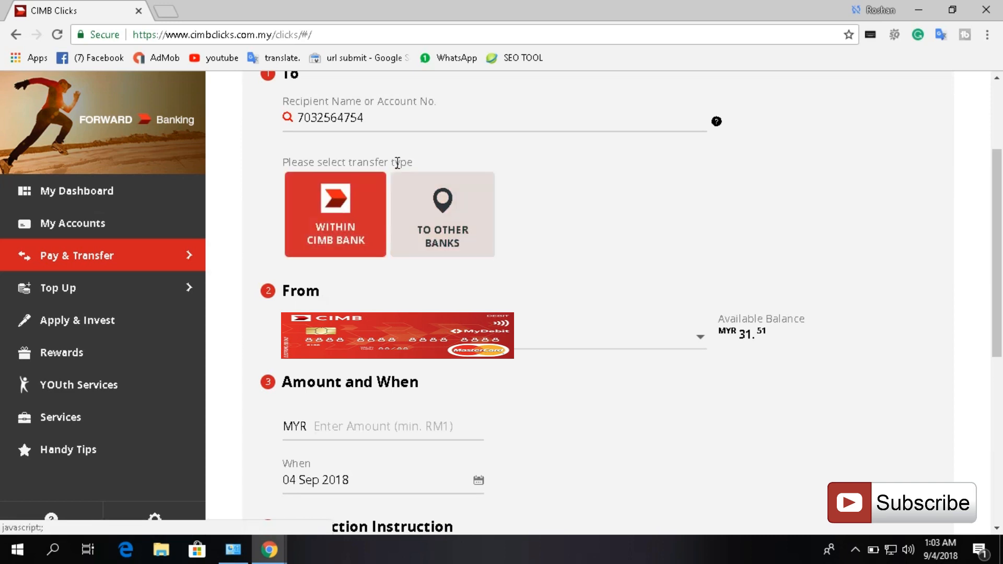
{"action": "mouse_move", "coordinate": [353, 227]}
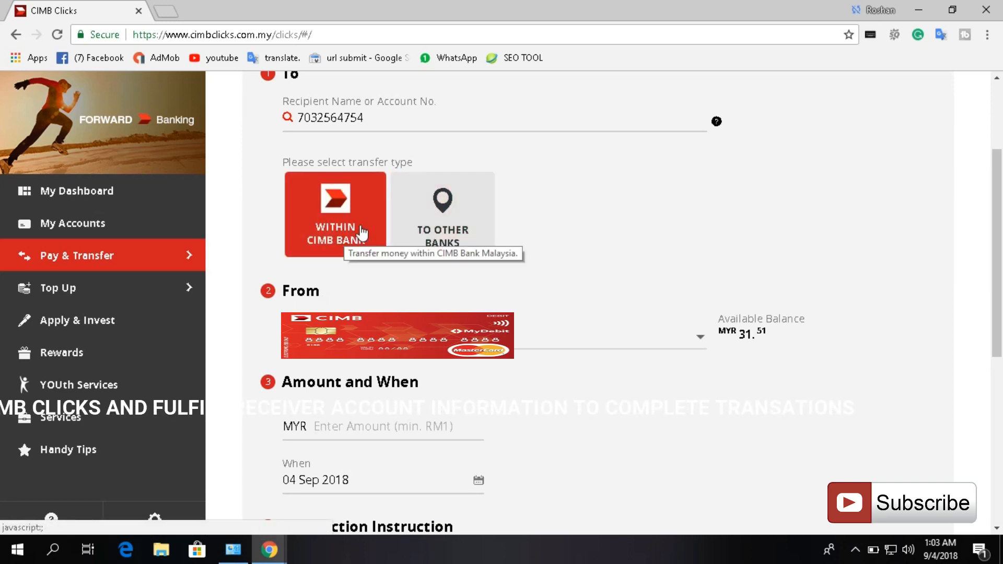
{"action": "mouse_move", "coordinate": [397, 278]}
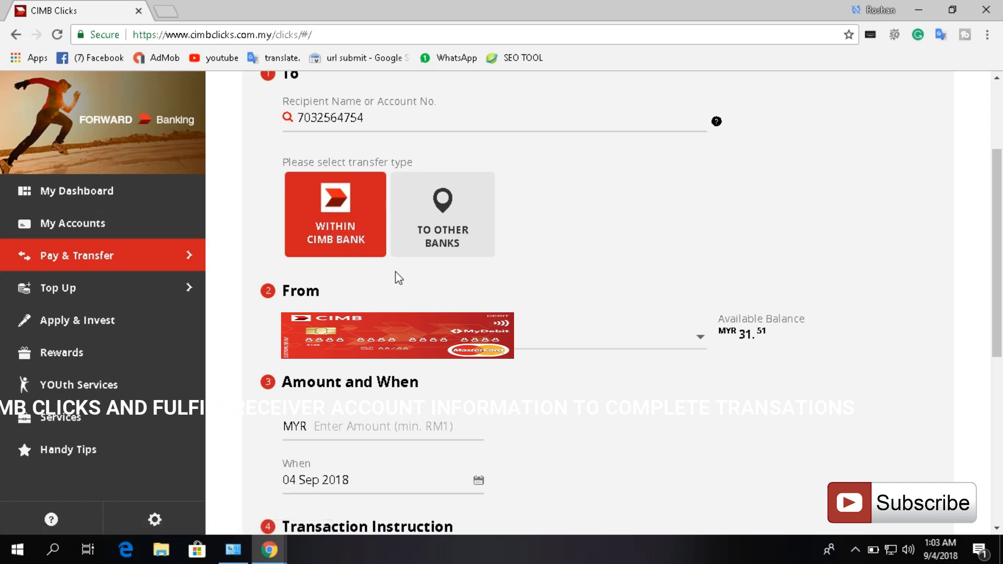
{"action": "scroll", "scroll_direction": "down", "scroll_amount": 3}
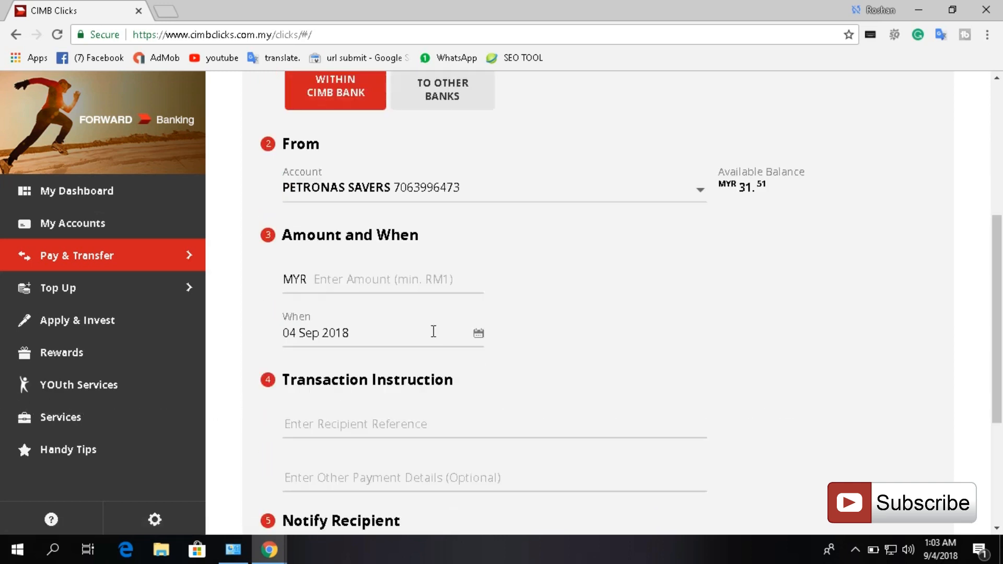
{"action": "mouse_move", "coordinate": [463, 262]}
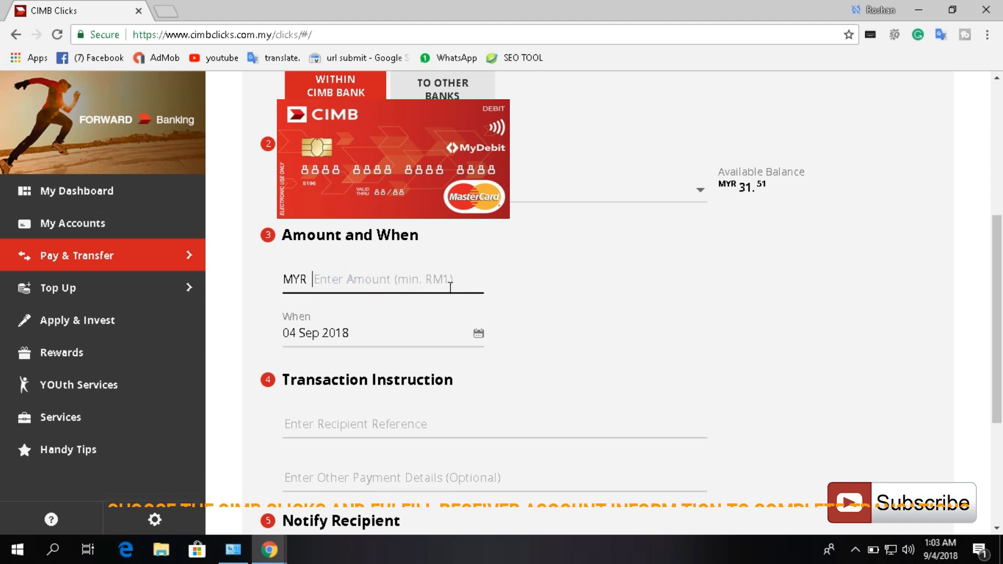
Step: Enter MYR 1 as the amount, keeping the 04 Sep 2018 transfer date
{"action": "type", "text": "1"}
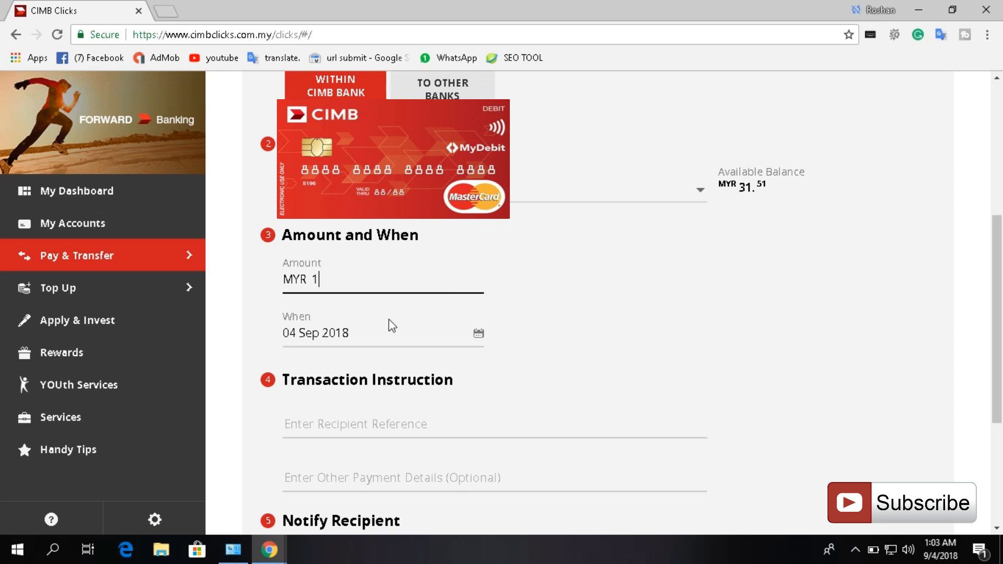
{"action": "mouse_move", "coordinate": [396, 347]}
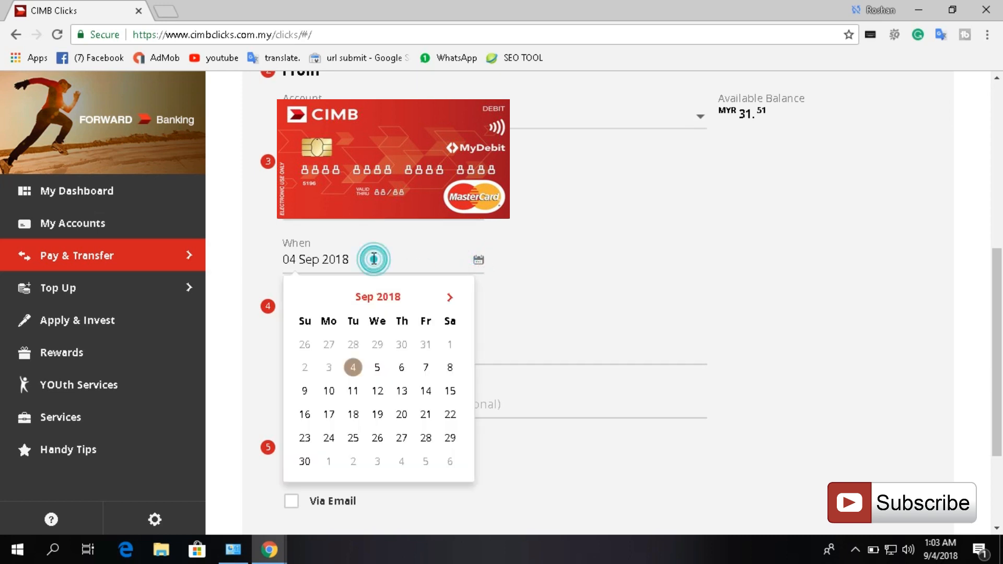
{"action": "scroll", "scroll_direction": "down", "scroll_amount": 3}
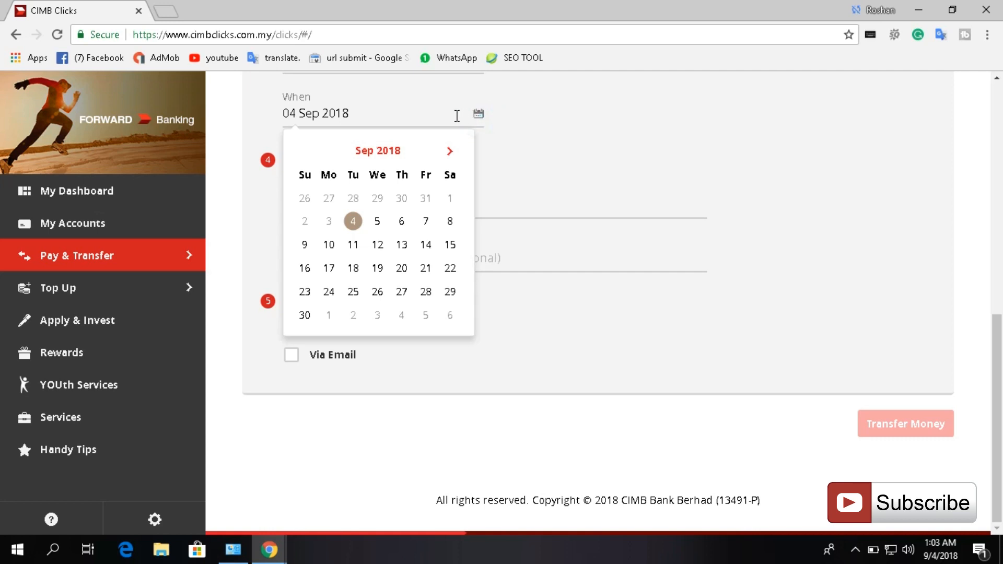
{"action": "mouse_move", "coordinate": [396, 359]}
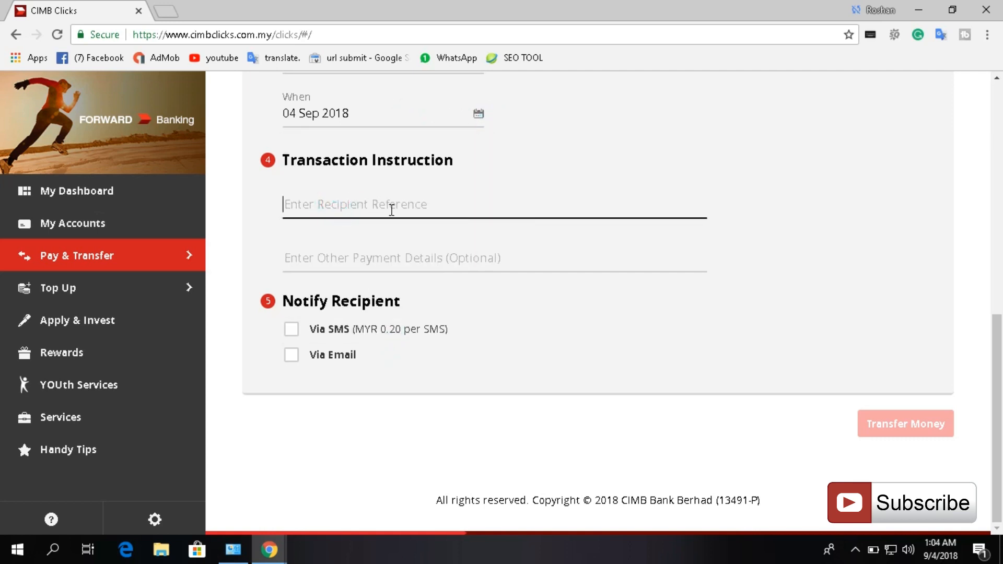
{"action": "mouse_move", "coordinate": [422, 231]}
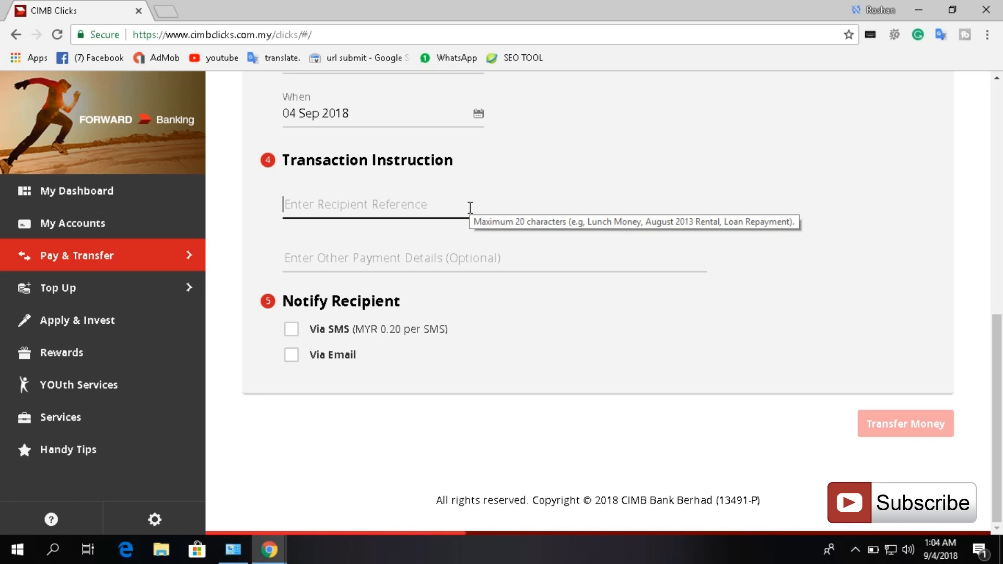
Step: Type a draft recipient reference about making a payment, then delete it
{"action": "type", "text": "ma"}
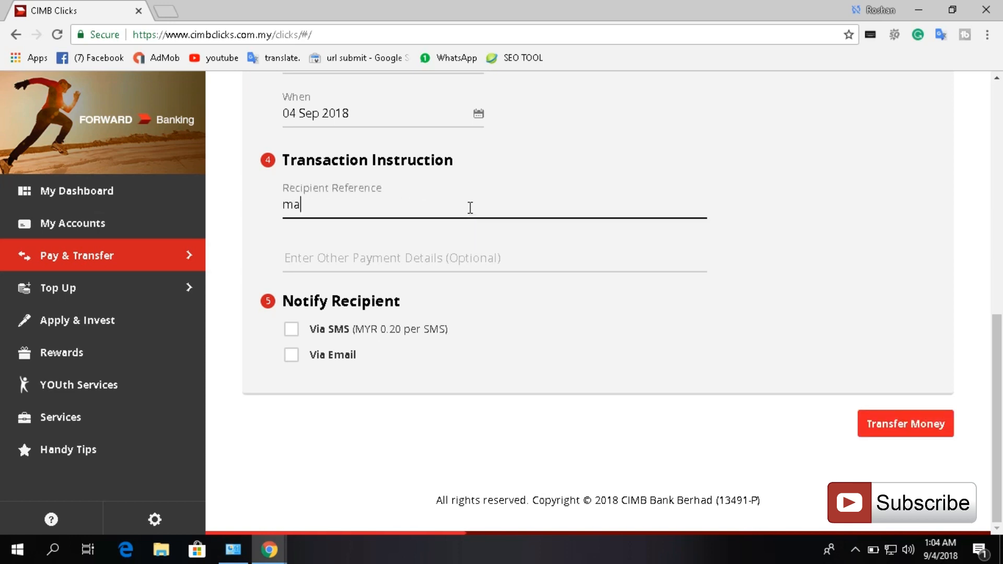
{"action": "type", "text": "ke m"}
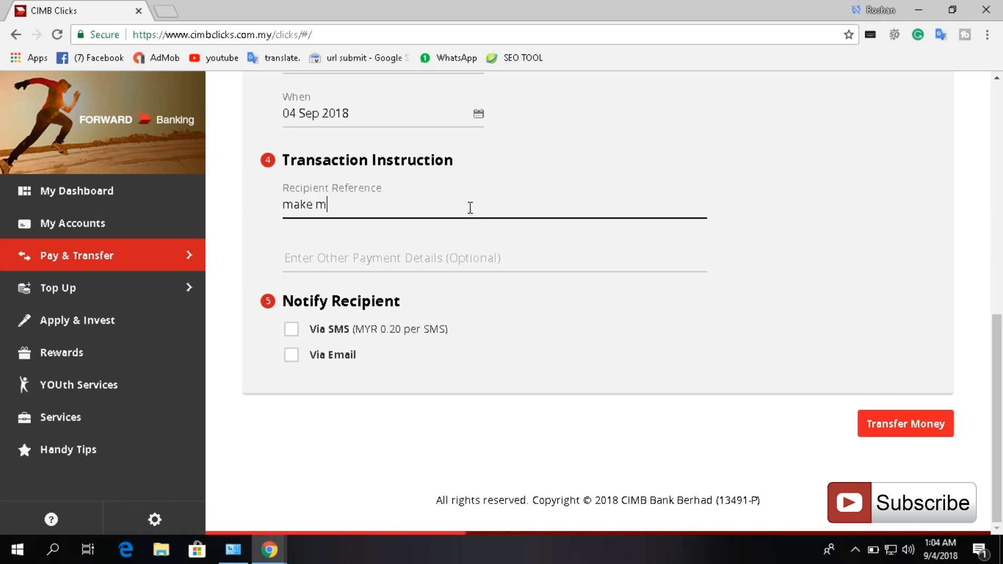
{"action": "type", "text": "y p"}
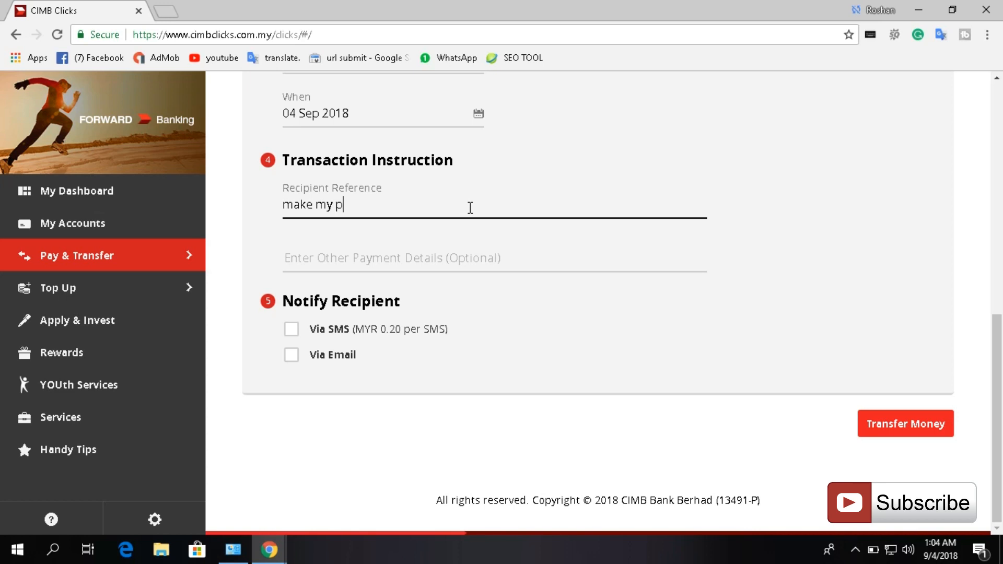
{"action": "type", "text": "a"}
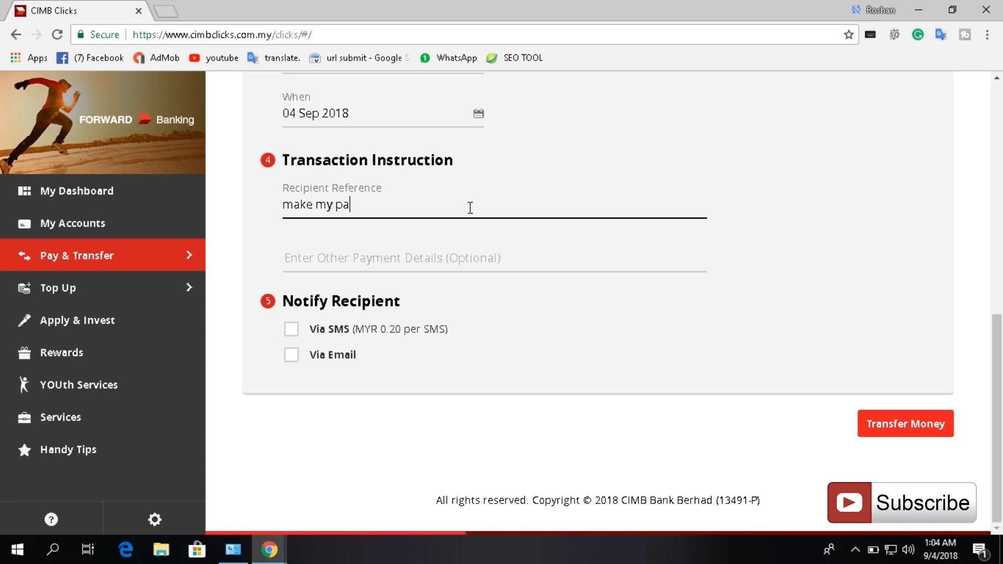
{"action": "type", "text": "yment"}
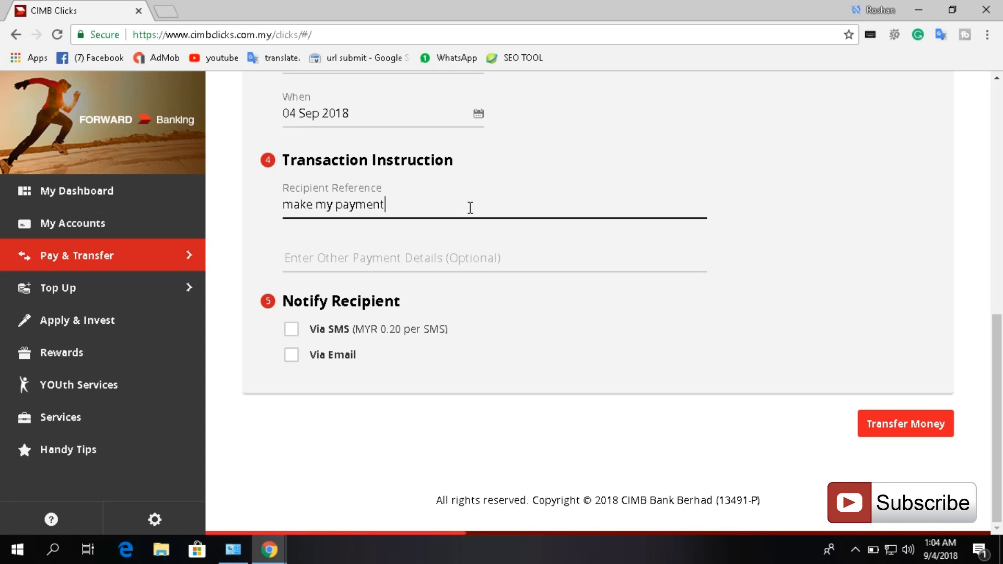
{"action": "type", "text": "to l"}
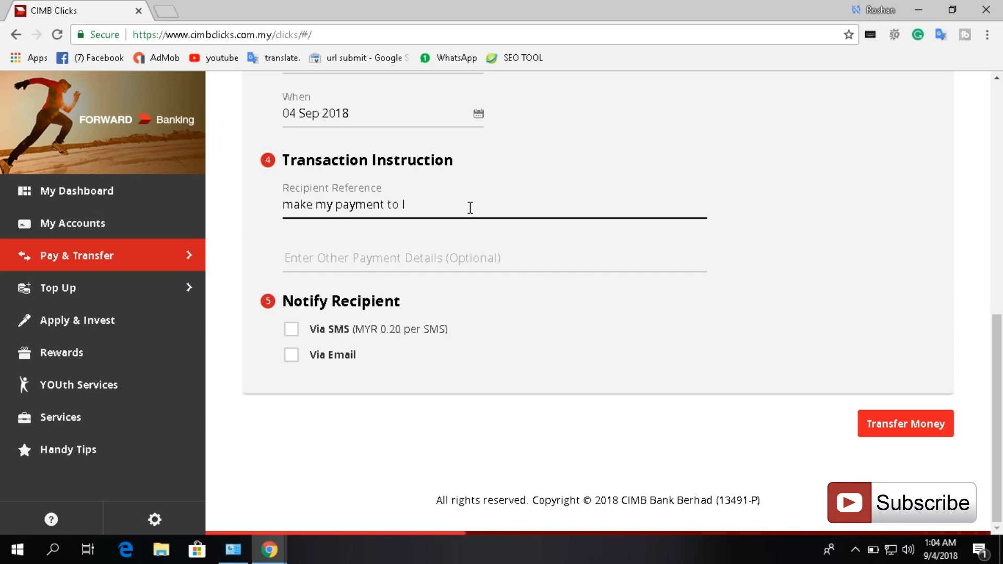
{"action": "key", "text": "Backspace"}
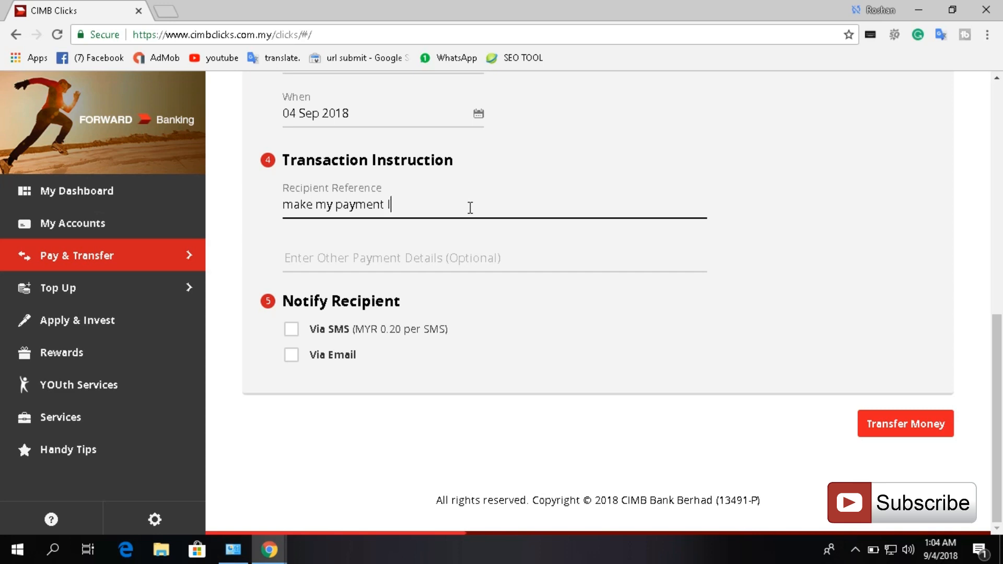
{"action": "type", "text": "laza"}
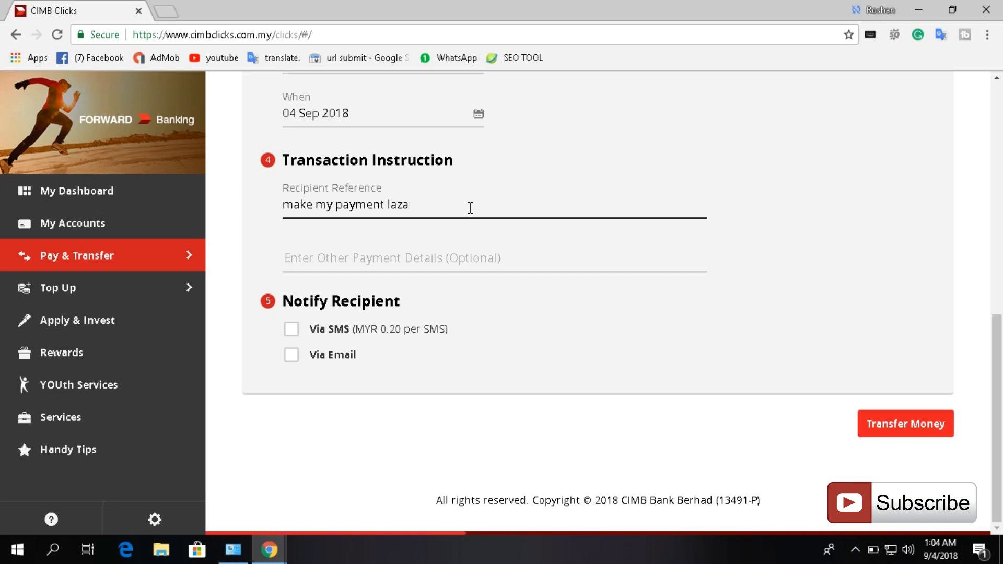
{"action": "key", "text": "Backspace"}
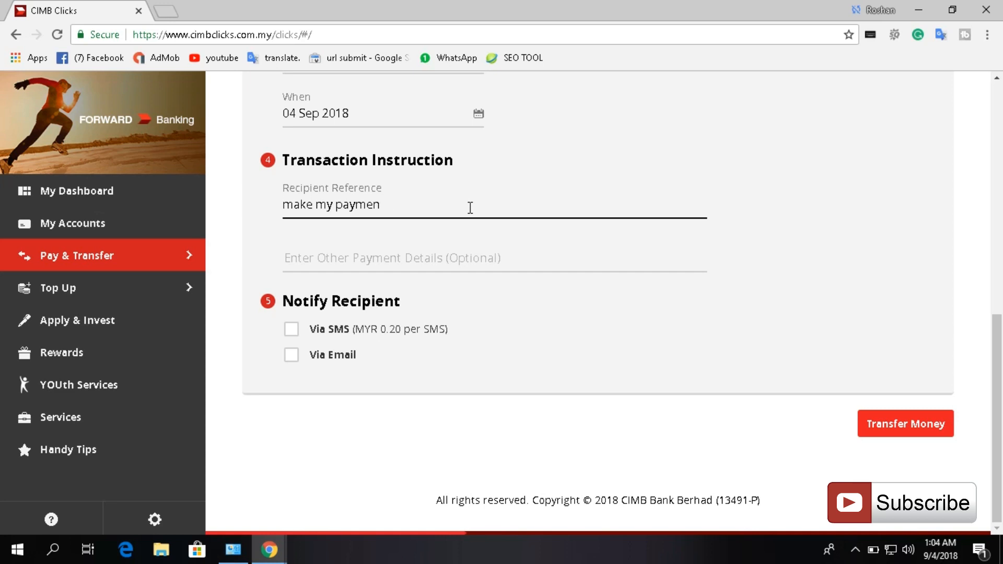
{"action": "key", "text": "Backspace"}
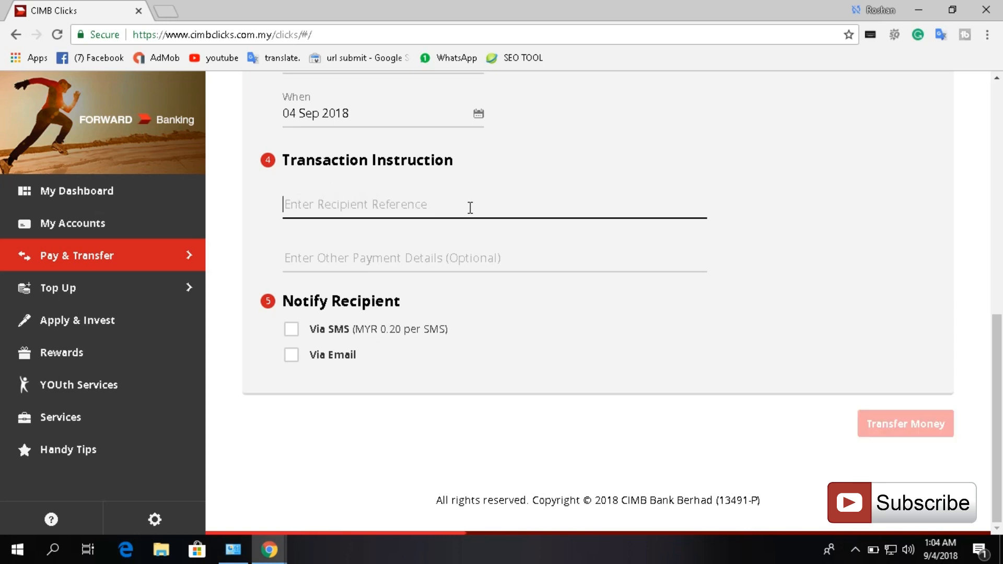
Step: Retype the recipient reference as 'my payment'
{"action": "type", "text": "my p"}
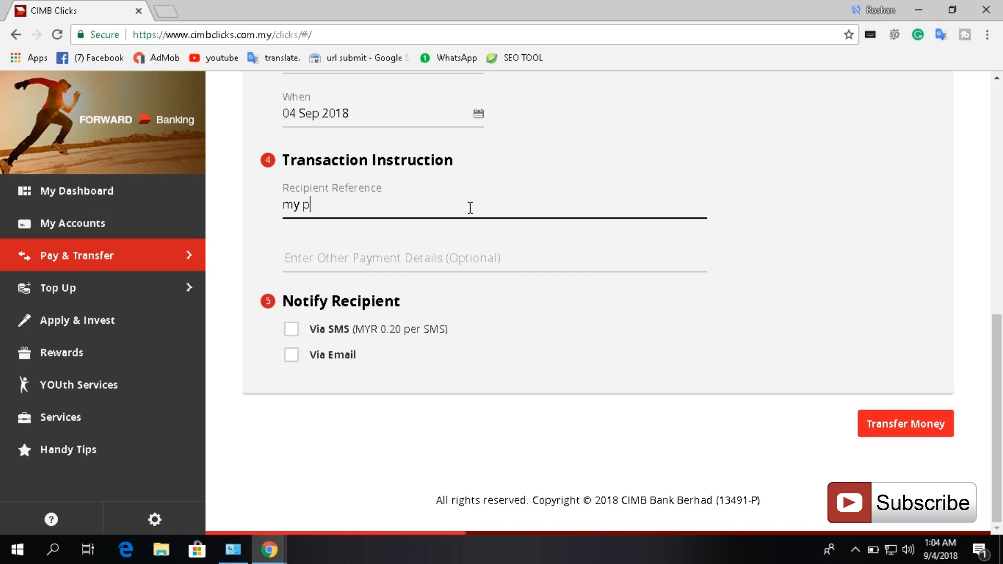
{"action": "type", "text": "ayme"}
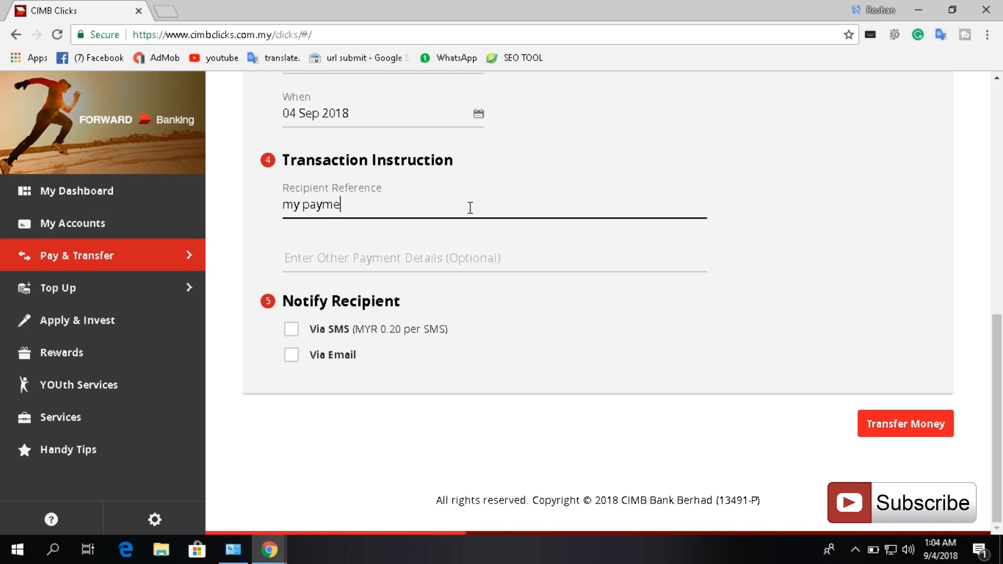
{"action": "type", "text": "nt"}
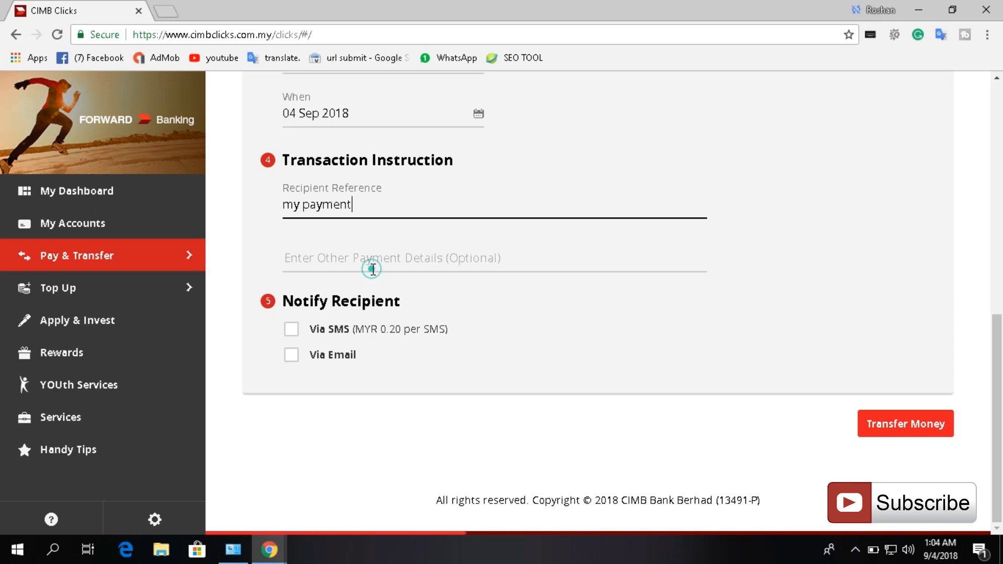
Step: Enter 'cash payment' in the Other Payment Details field
{"action": "left_click", "coordinate": [373, 268]}
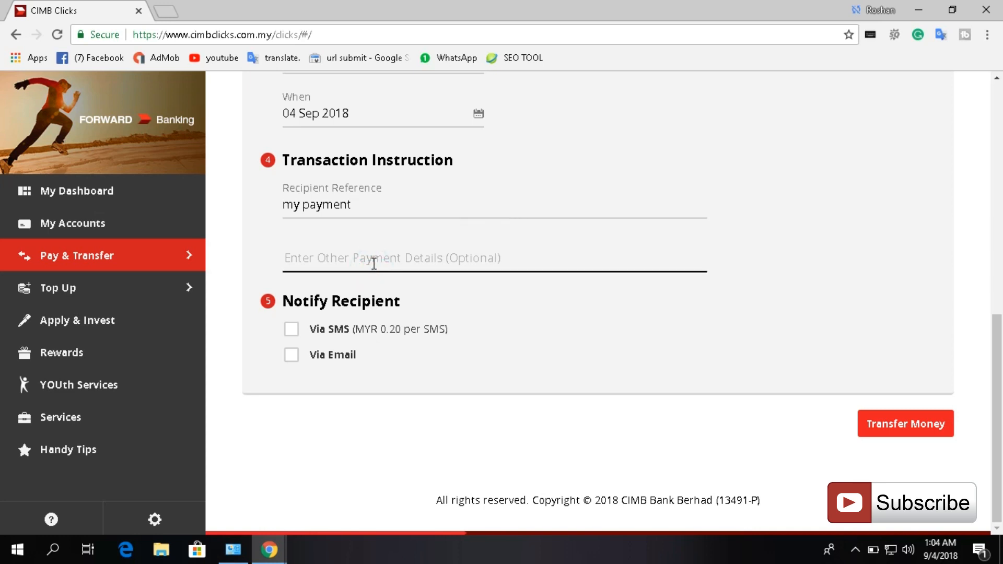
{"action": "type", "text": "cash"}
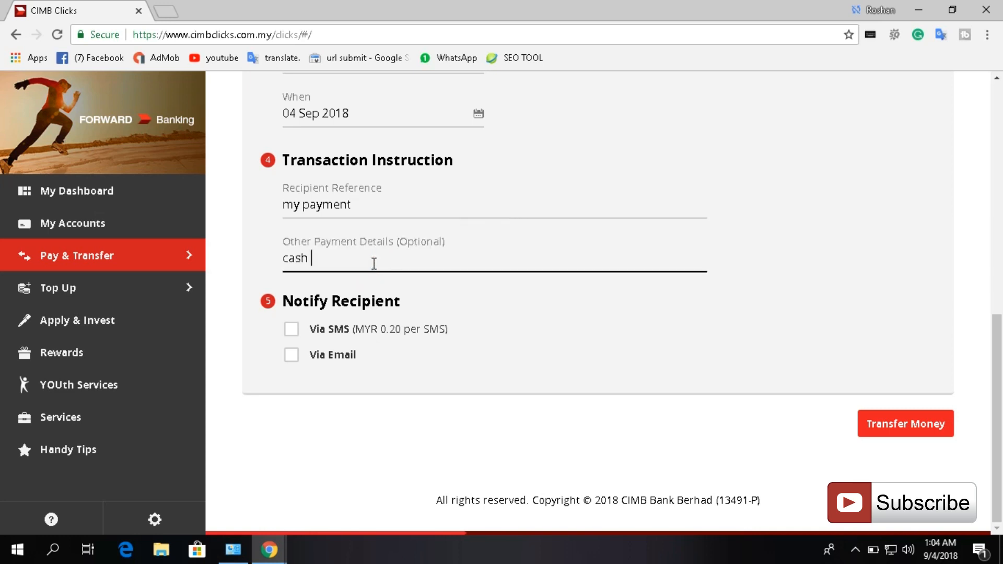
{"action": "type", "text": "pay"}
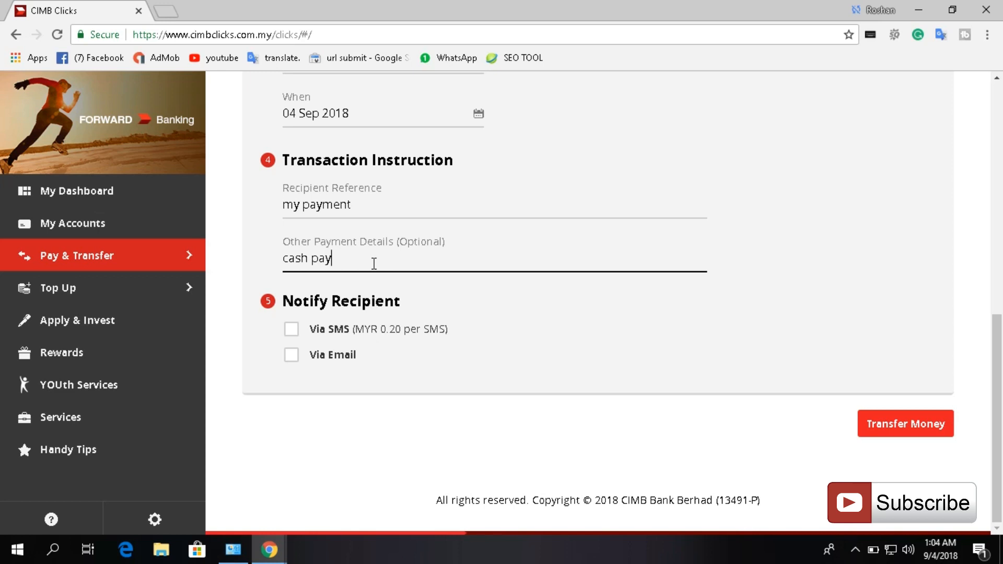
{"action": "type", "text": "ment"}
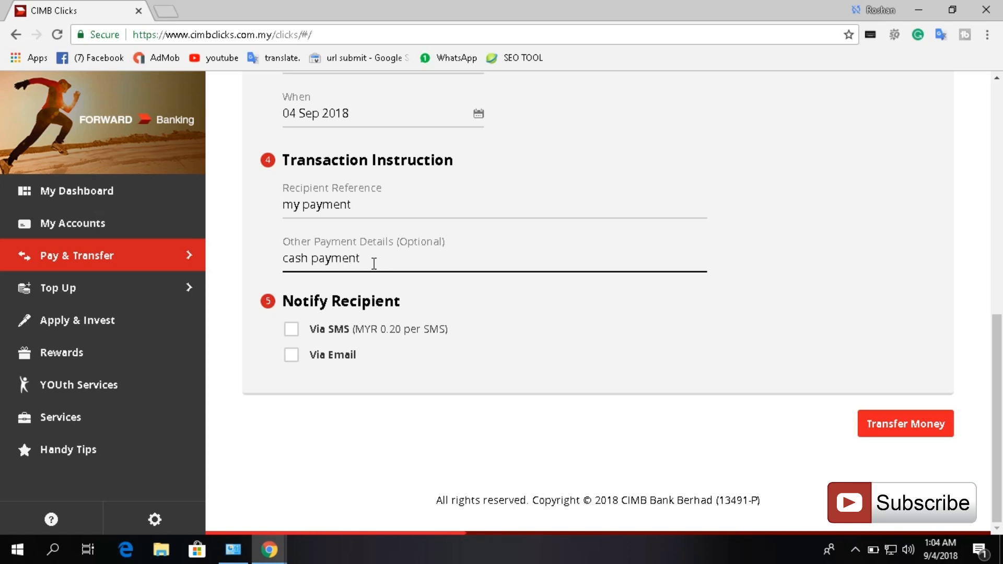
{"action": "mouse_move", "coordinate": [310, 356]}
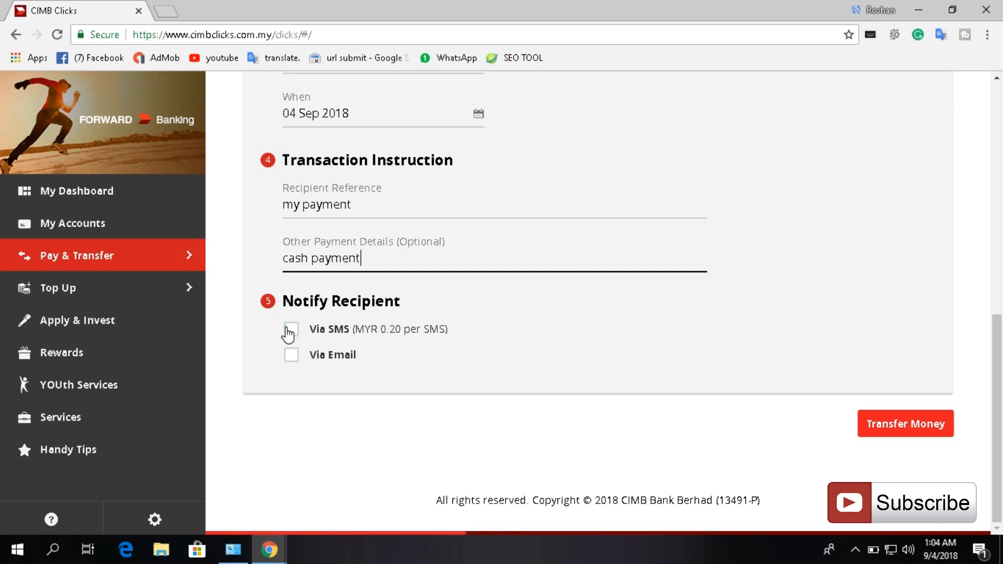
{"action": "left_click", "coordinate": [291, 329]}
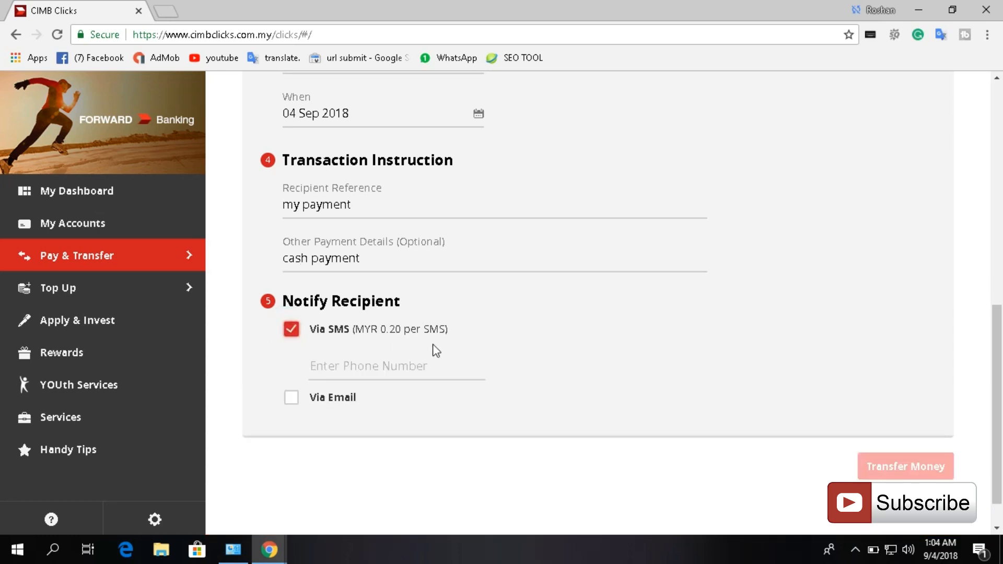
{"action": "left_click", "coordinate": [339, 366]}
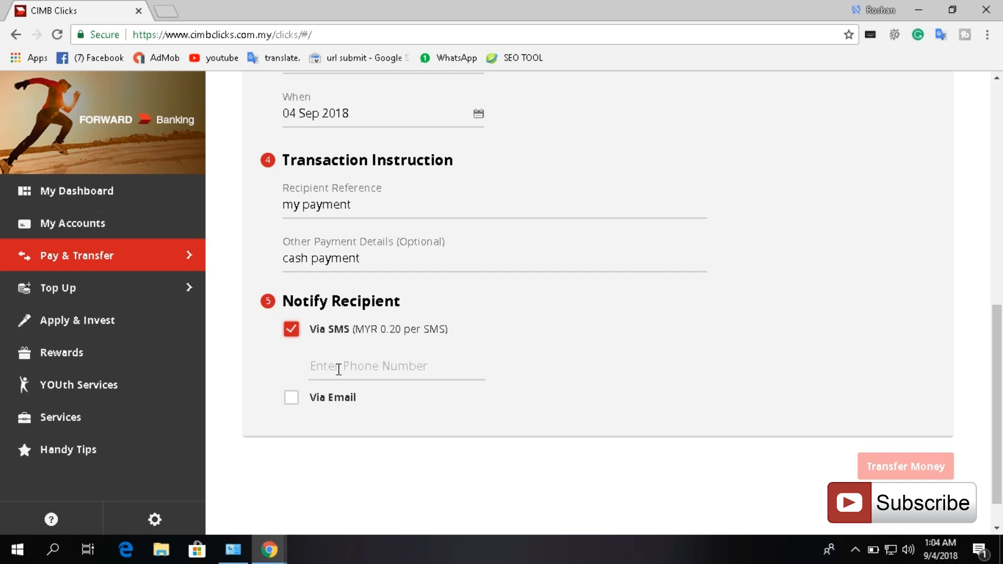
{"action": "left_click", "coordinate": [395, 366]}
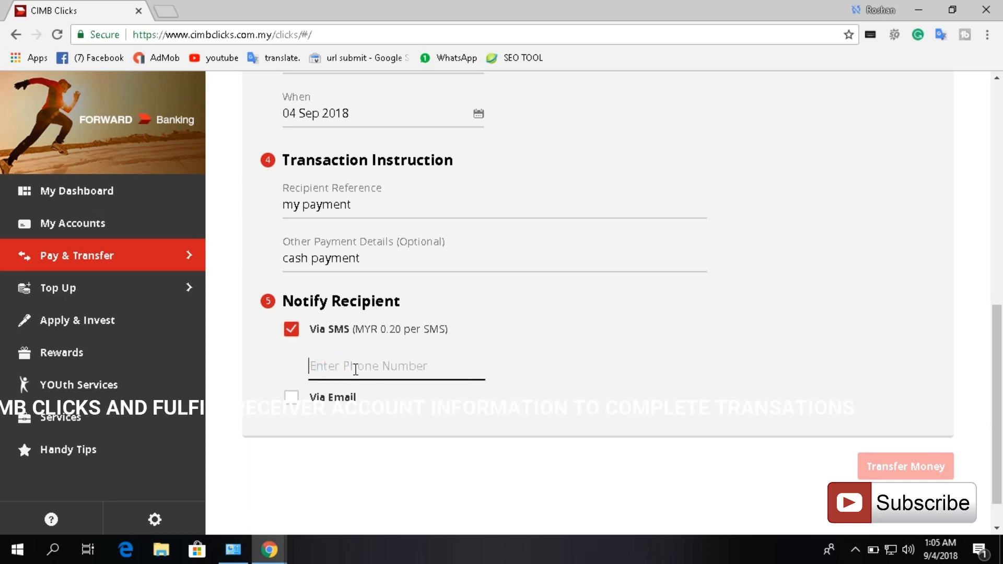
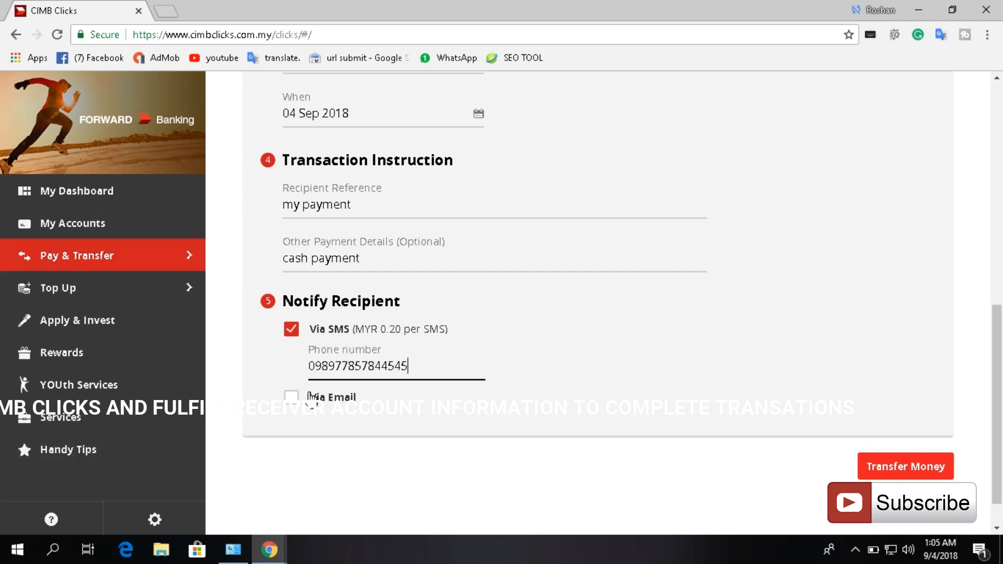
Step: Enable email notification and enter the recipient's Gmail address
{"action": "left_click", "coordinate": [291, 397]}
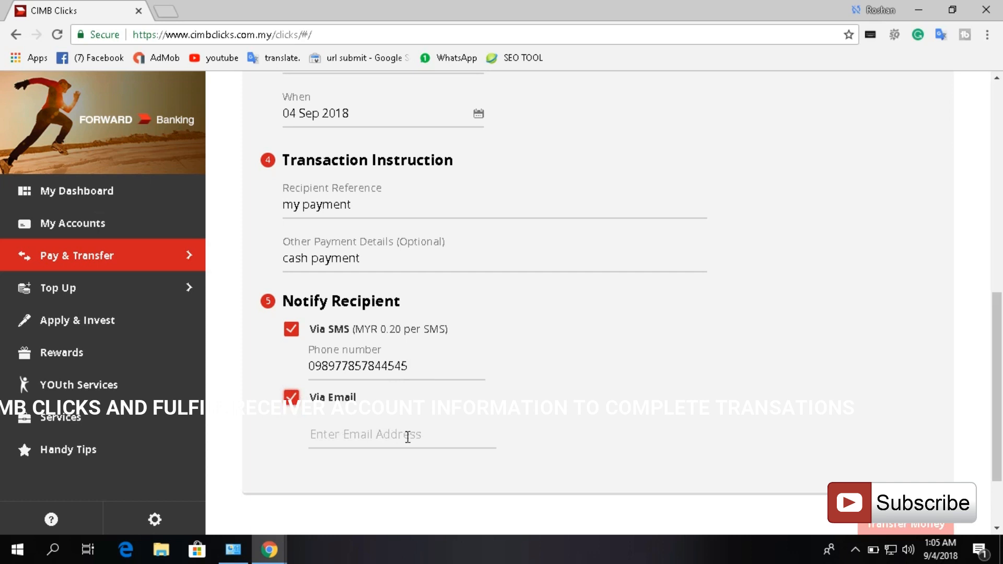
{"action": "left_click", "coordinate": [389, 435]}
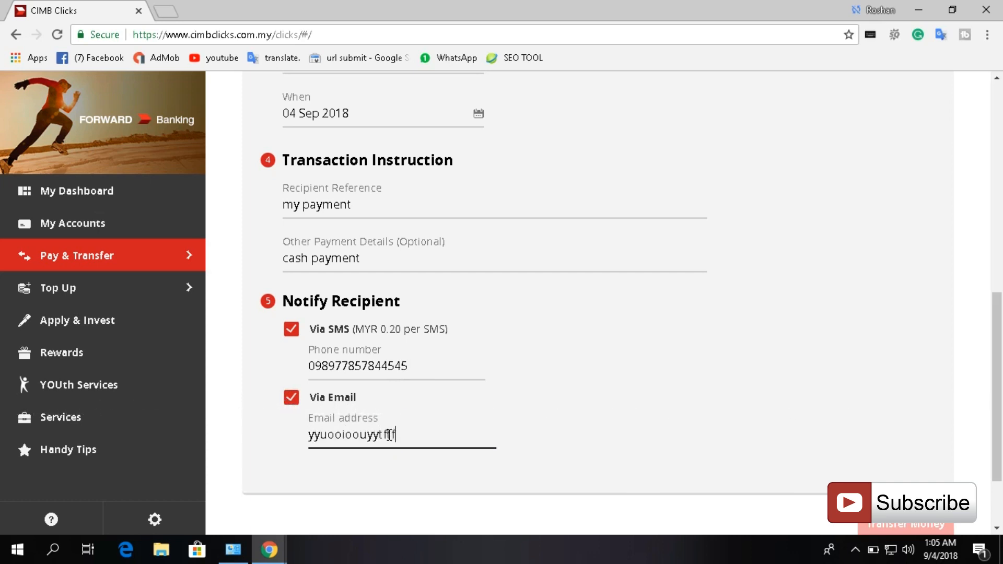
{"action": "type", "text": "@"}
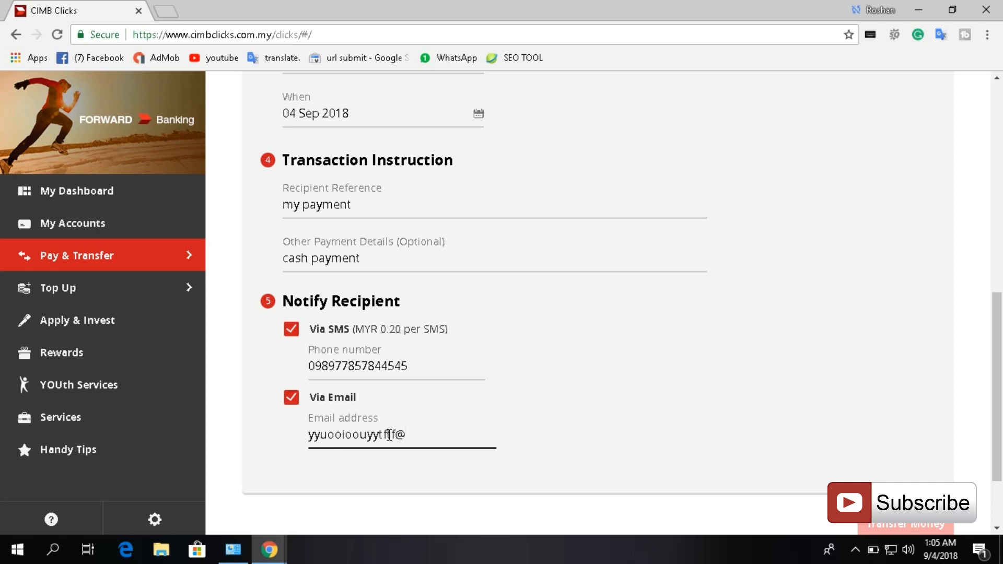
{"action": "type", "text": "gmail"}
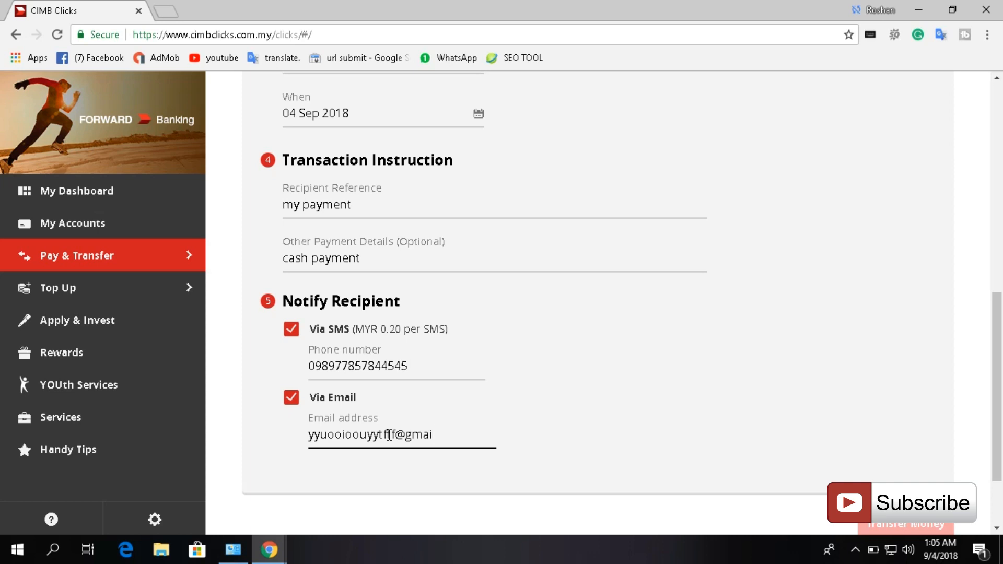
{"action": "type", "text": ".com"}
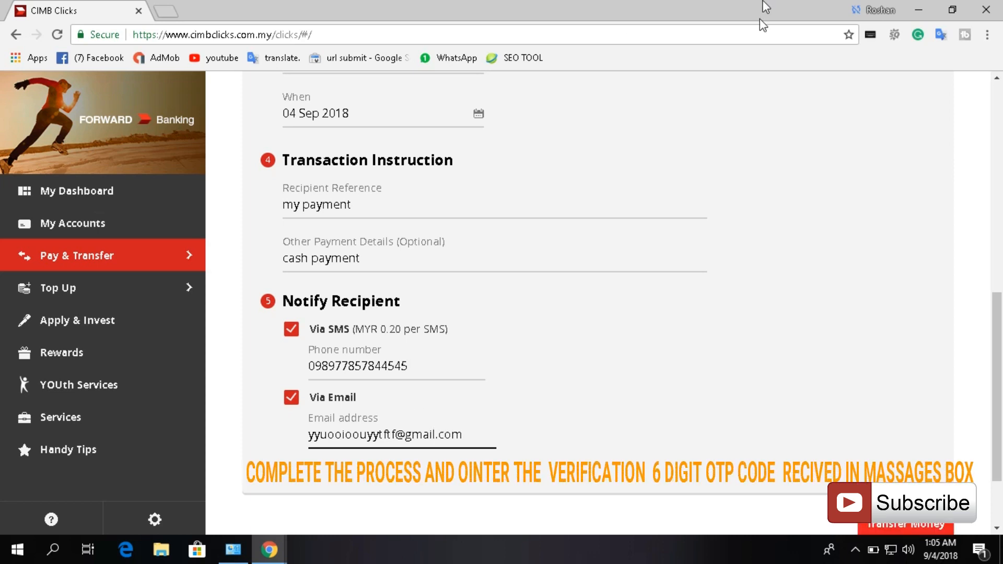
{"action": "scroll", "scroll_direction": "down", "scroll_amount": 3}
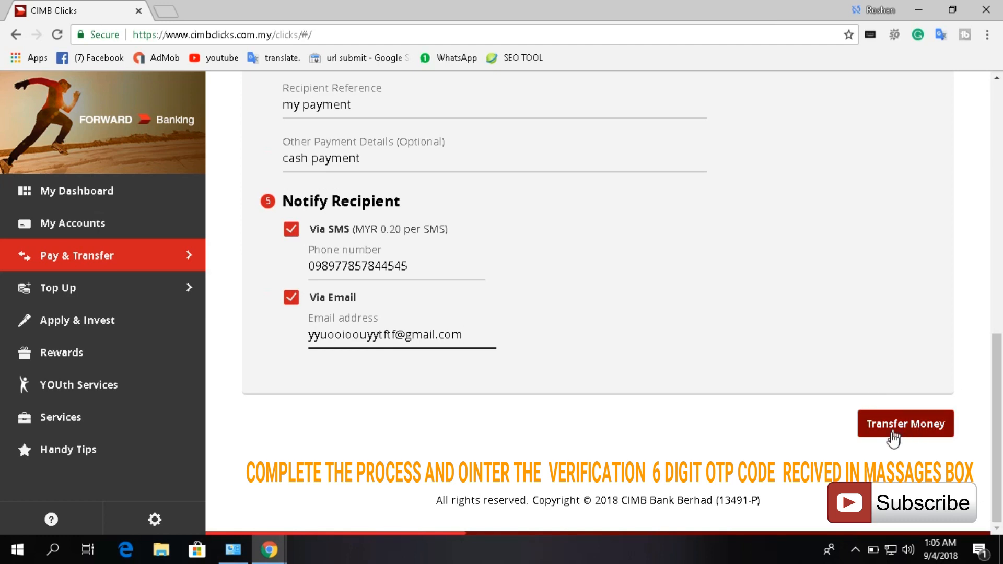
{"action": "mouse_move", "coordinate": [866, 360]}
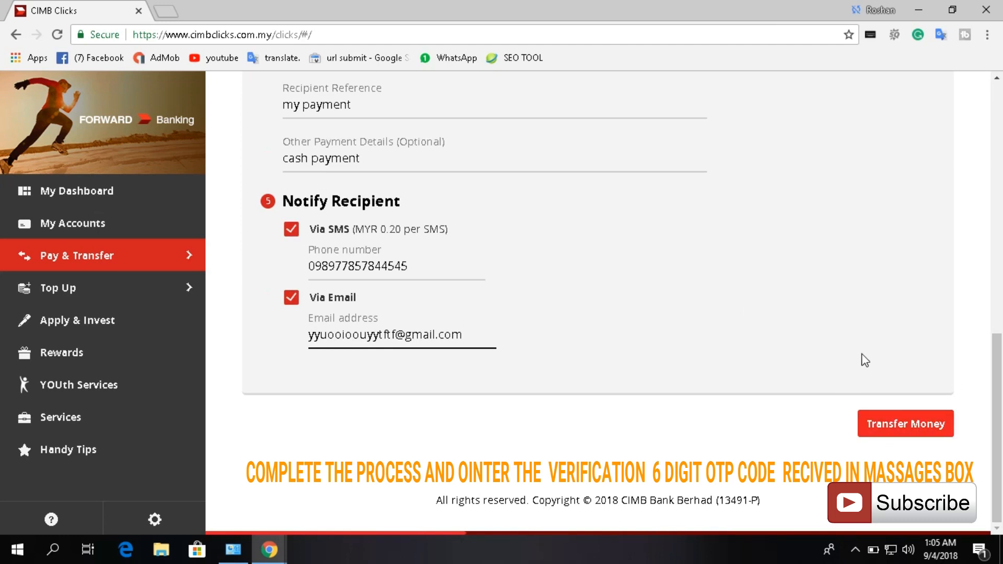